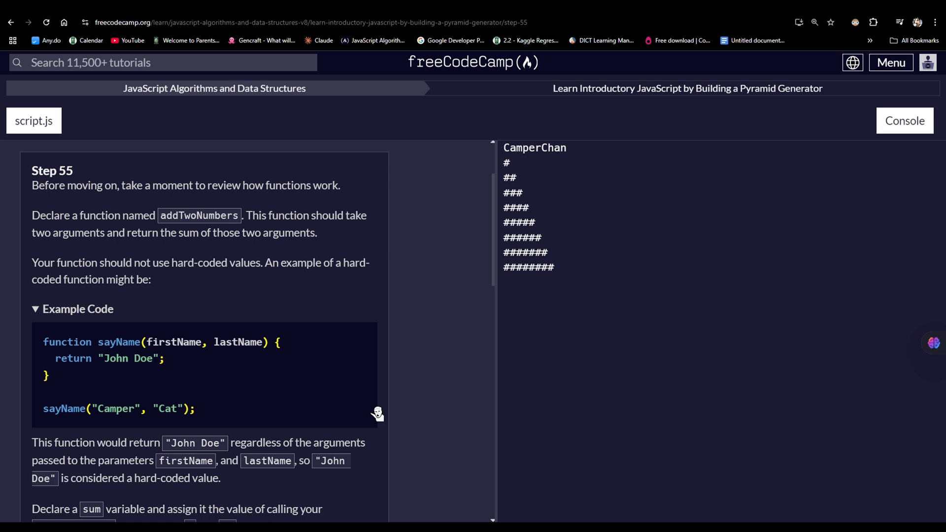
# Scroll the instructions down to the end of the Step 55 text and editor line 8.
pyautogui.scroll(-3)
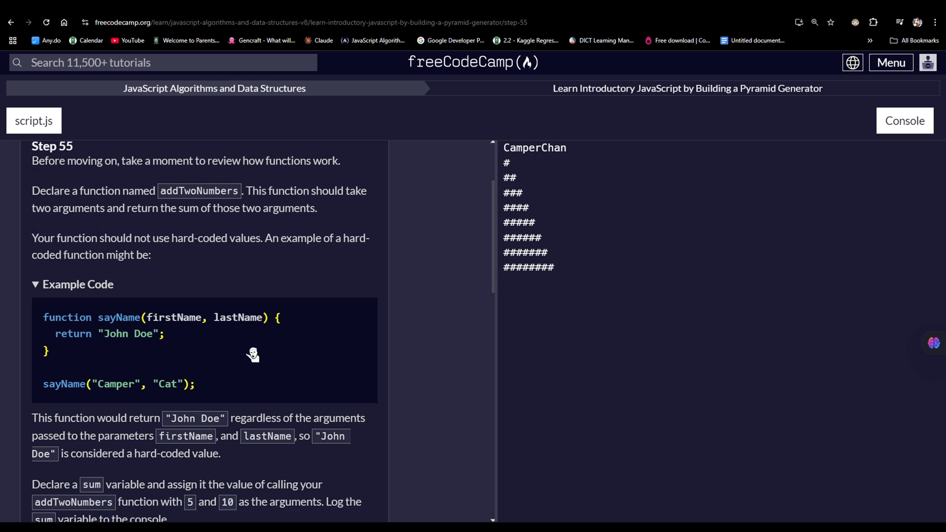
pyautogui.scroll(-3)
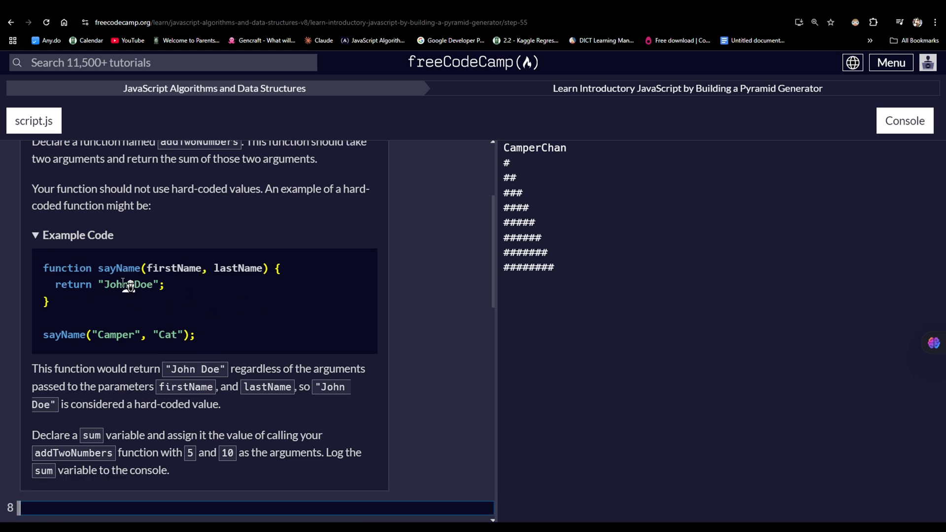
pyautogui.doubleClick(119, 268)
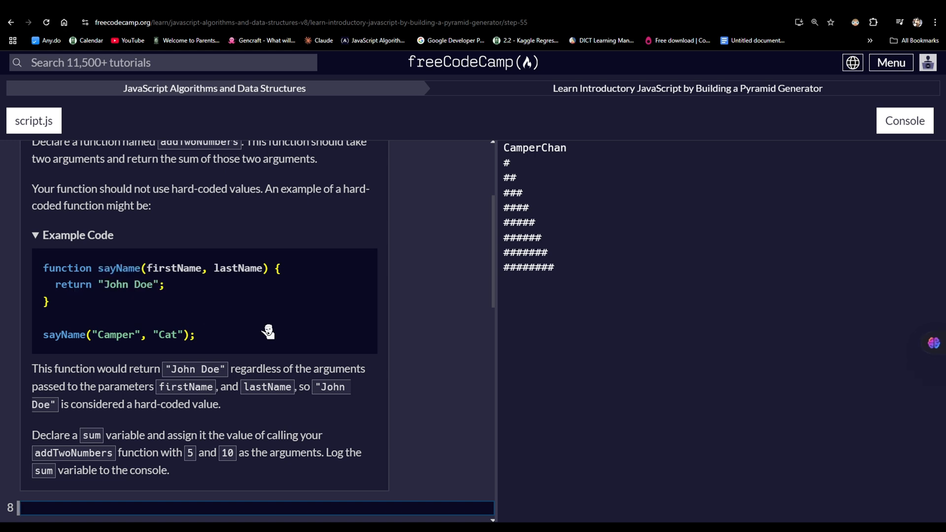
pyautogui.doubleClick(176, 267)
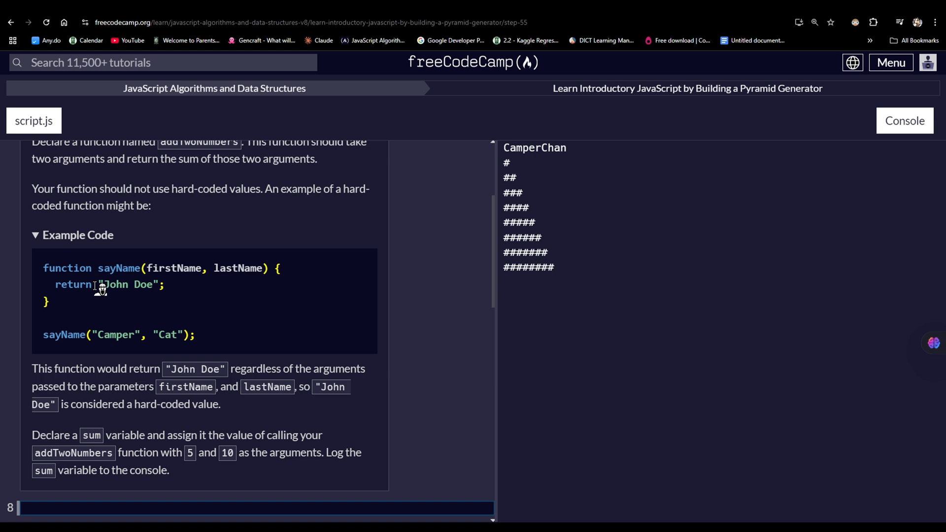
pyautogui.doubleClick(128, 284)
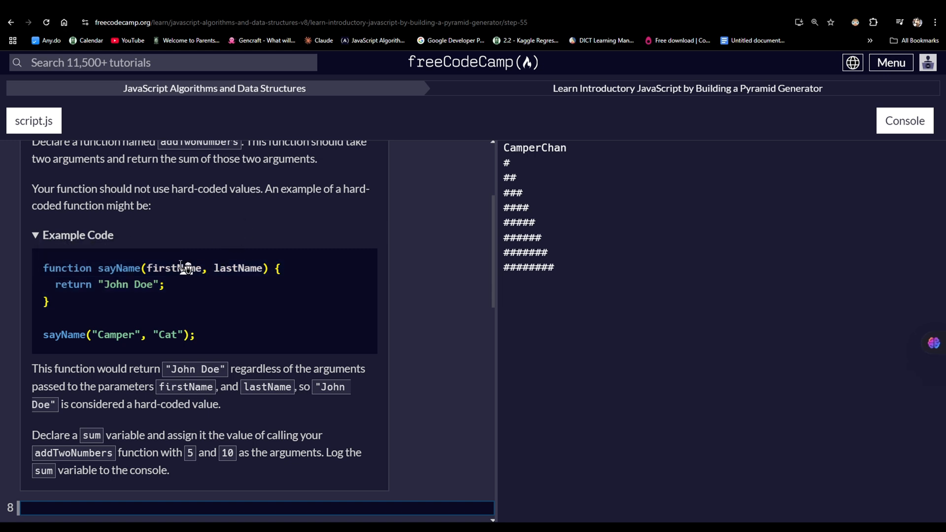
pyautogui.moveTo(133, 284)
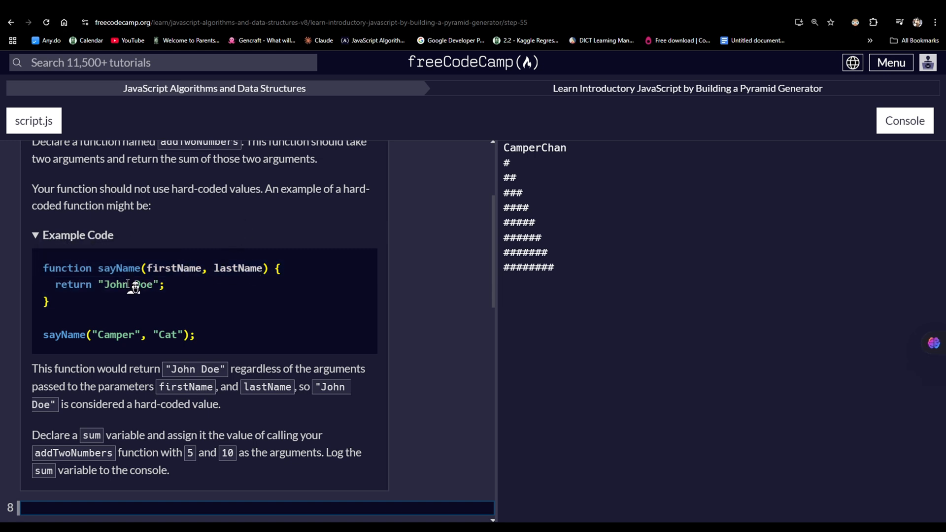
pyautogui.moveTo(124, 276)
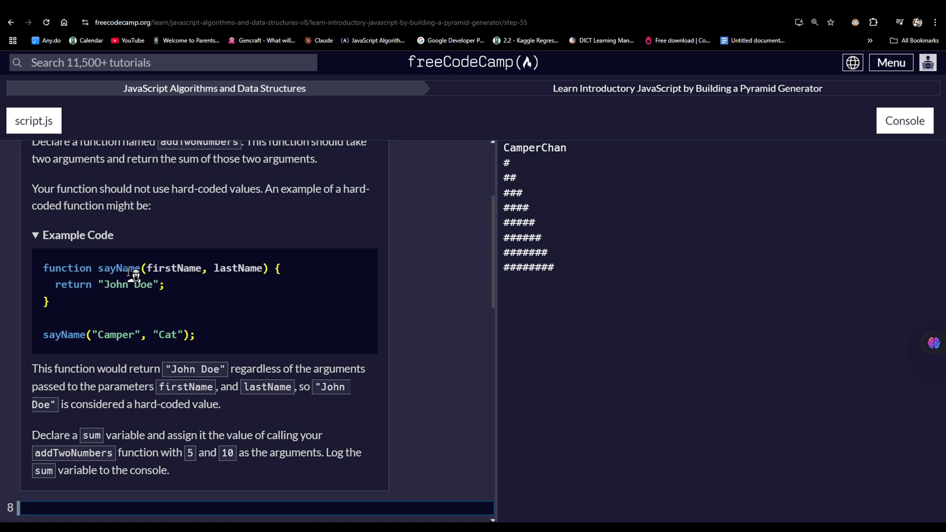
pyautogui.moveTo(63, 335)
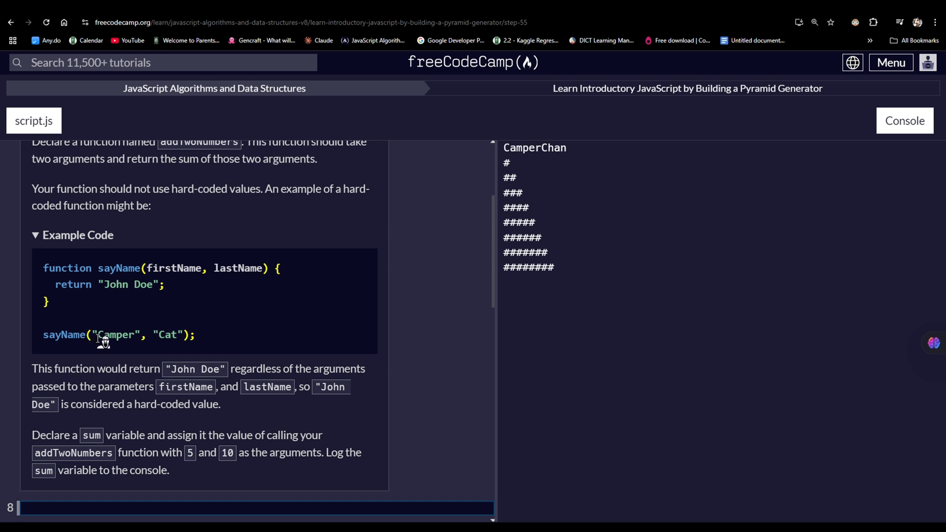
pyautogui.moveTo(235, 302)
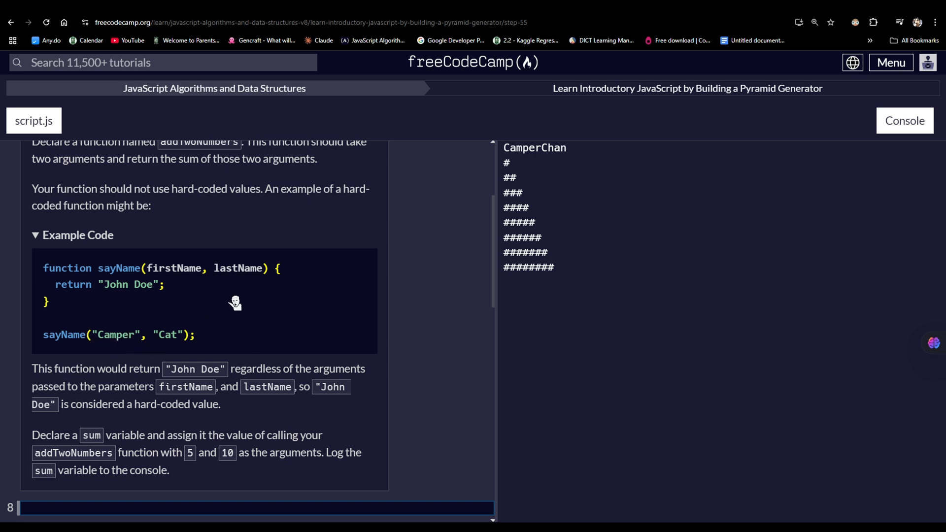
pyautogui.moveTo(295, 296)
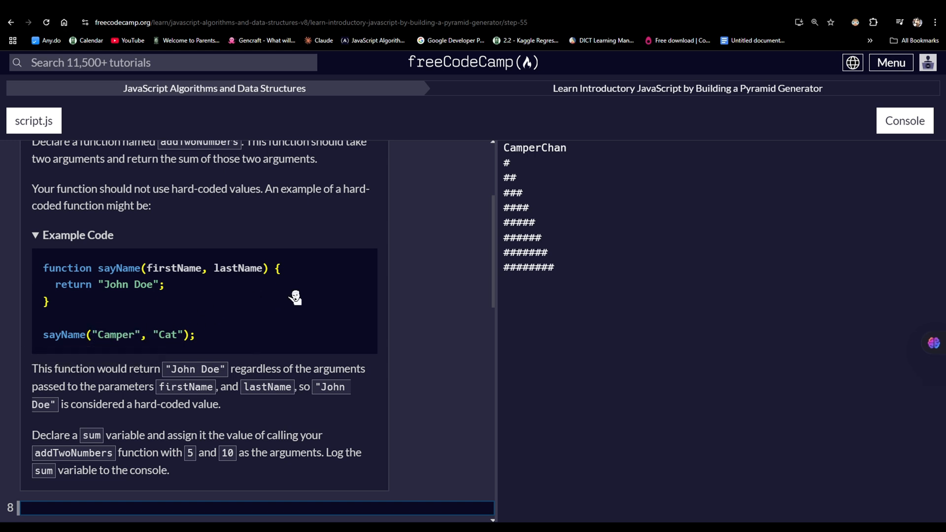
pyautogui.doubleClick(168, 333)
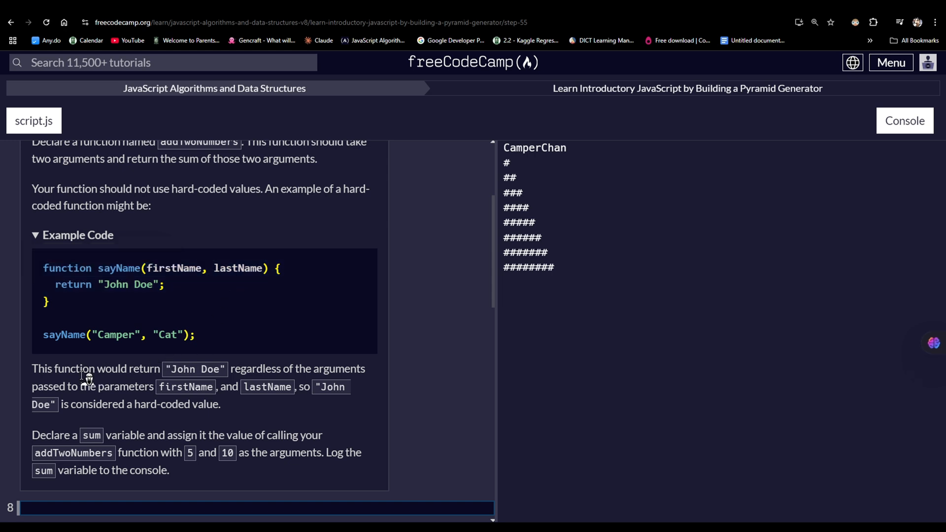
pyautogui.moveTo(160, 372)
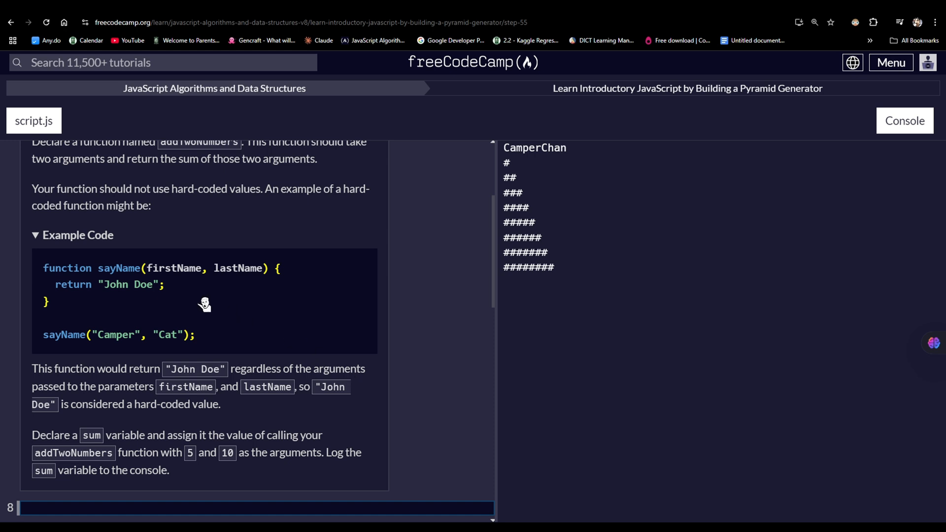
pyautogui.moveTo(252, 268)
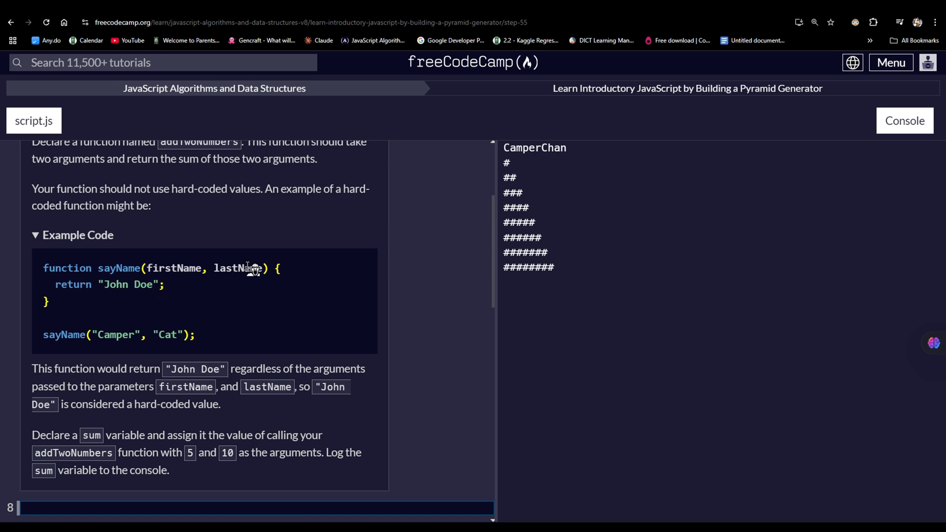
pyautogui.moveTo(139, 287)
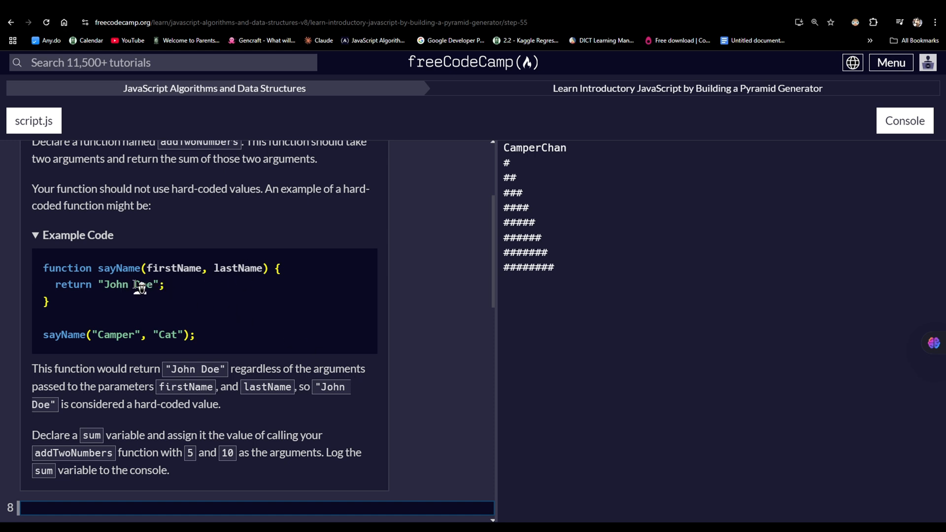
pyautogui.moveTo(165, 284)
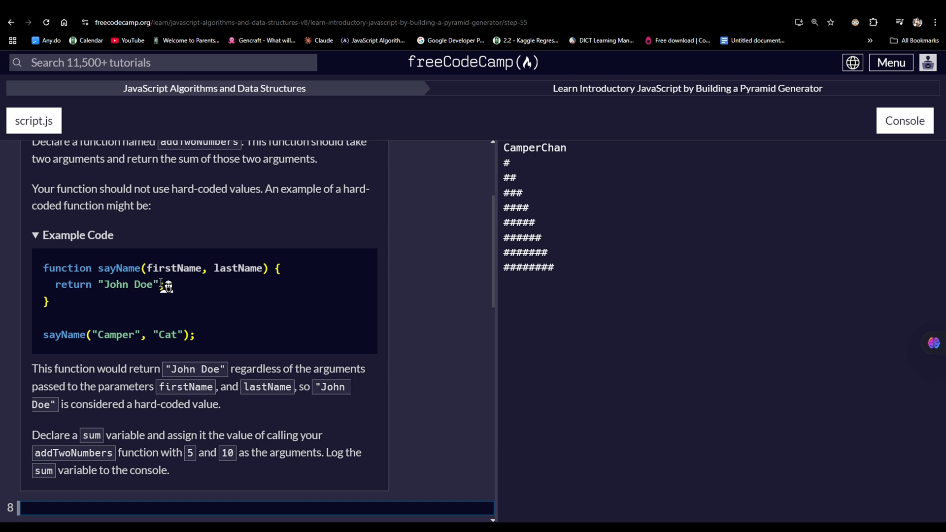
# Bring editor line 8 and the Check Your Code and Reset buttons into view.
pyautogui.doubleClick(114, 335)
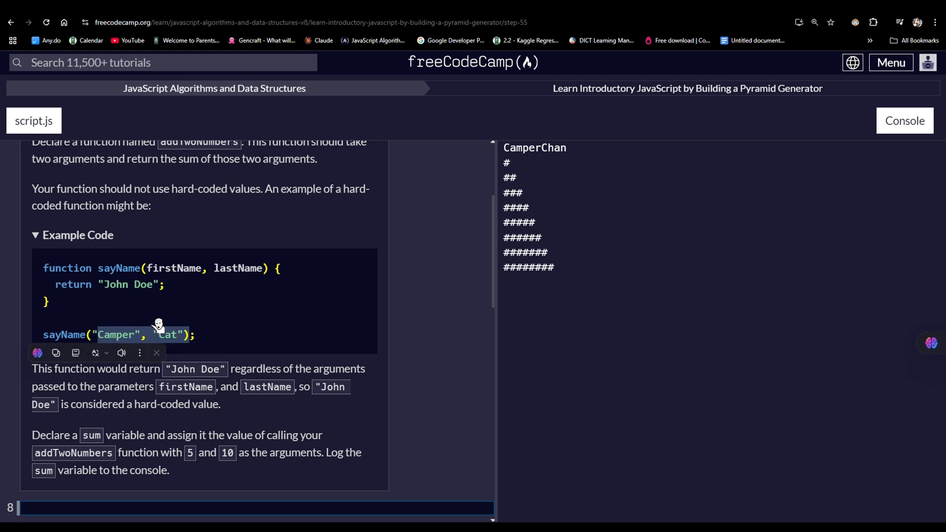
pyautogui.moveTo(220, 272)
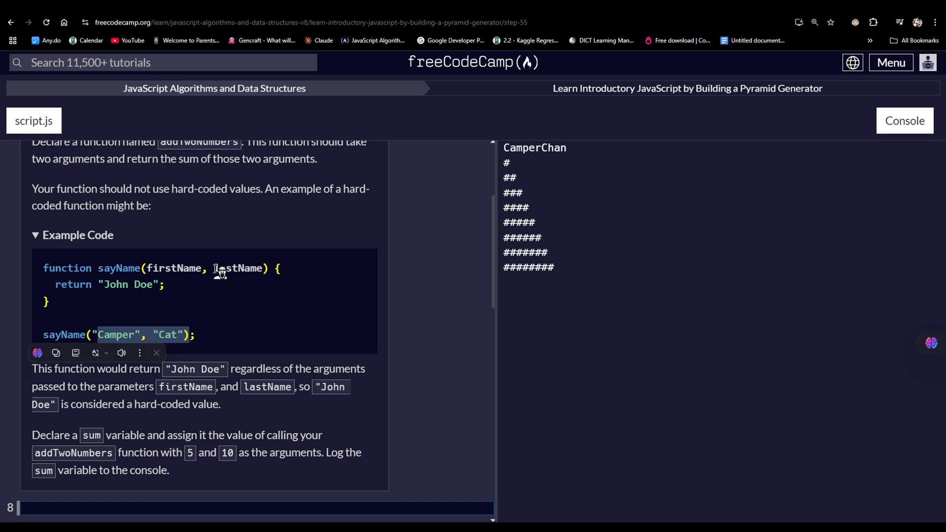
pyautogui.moveTo(108, 286)
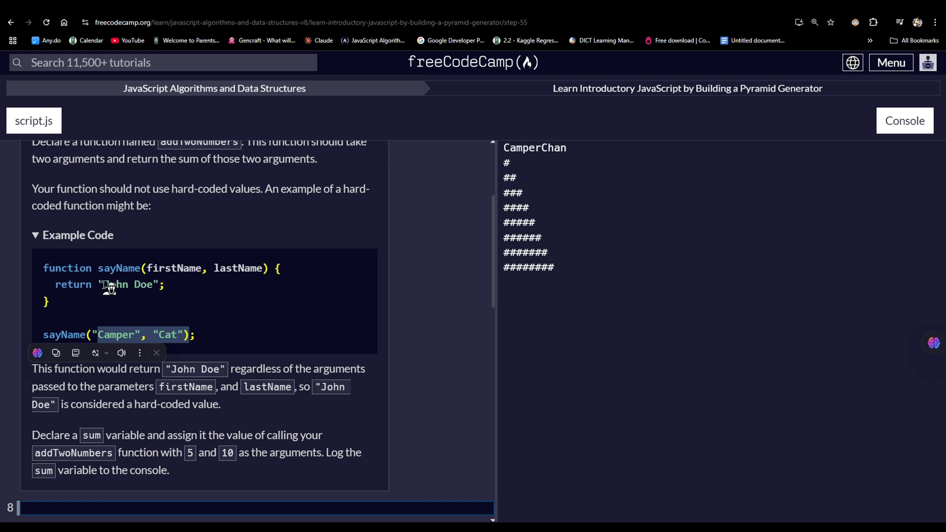
pyautogui.doubleClick(127, 283)
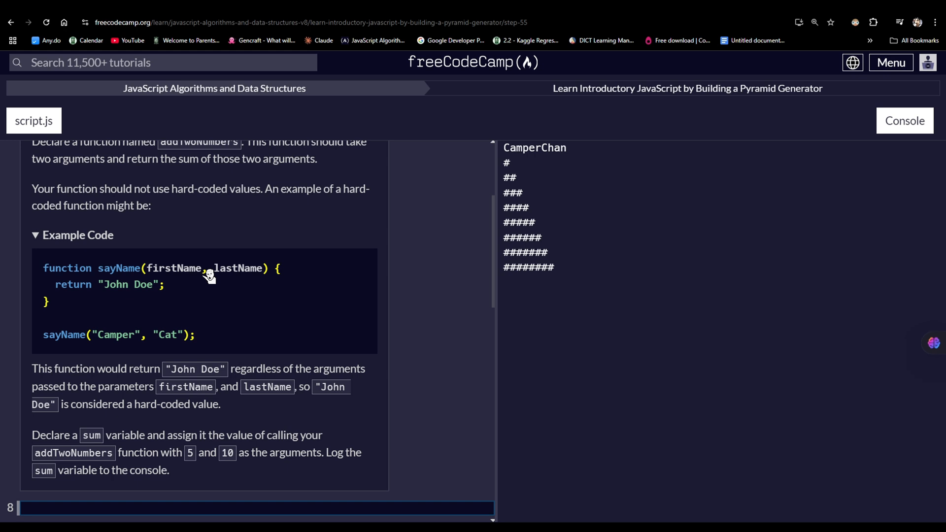
pyautogui.moveTo(143, 508)
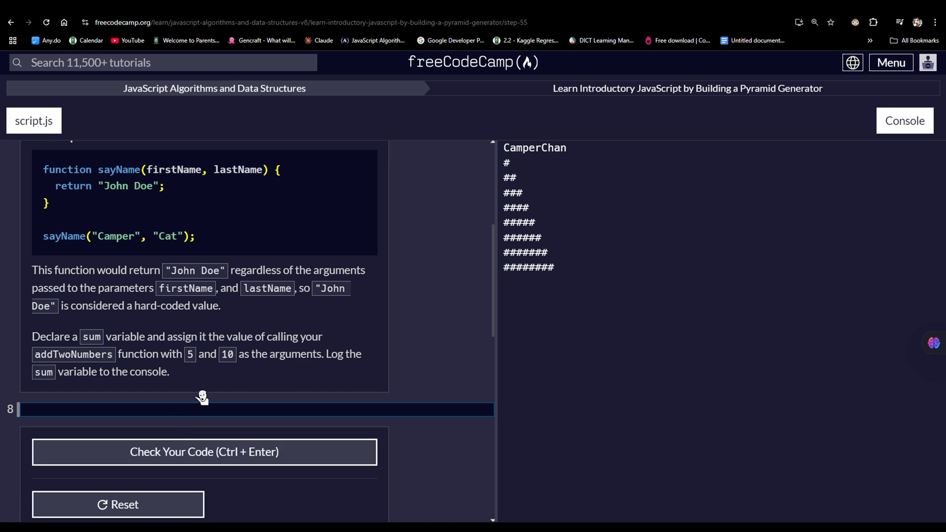
pyautogui.moveTo(124, 405)
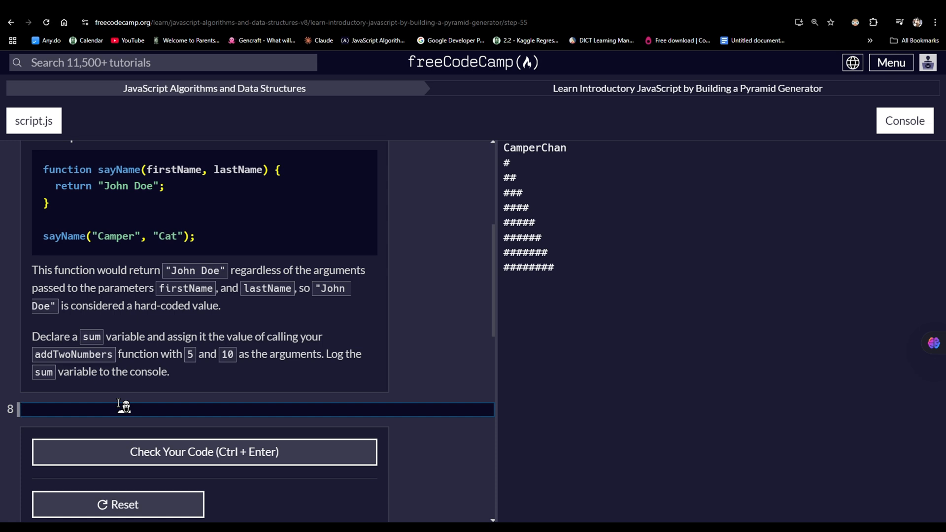
# Write 'function addTwoNumbers(' on line 8 of script.js, parameters not yet entered.
pyautogui.click(118, 504)
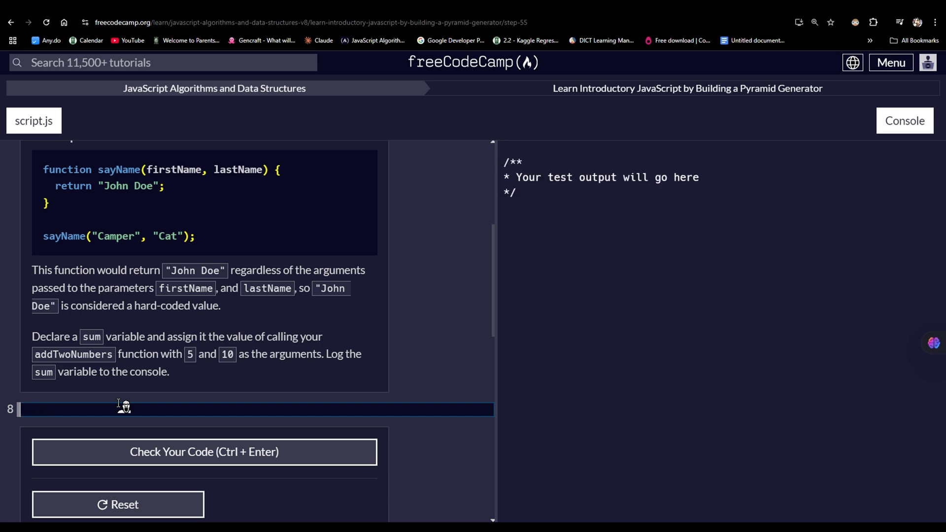
pyautogui.write('function')
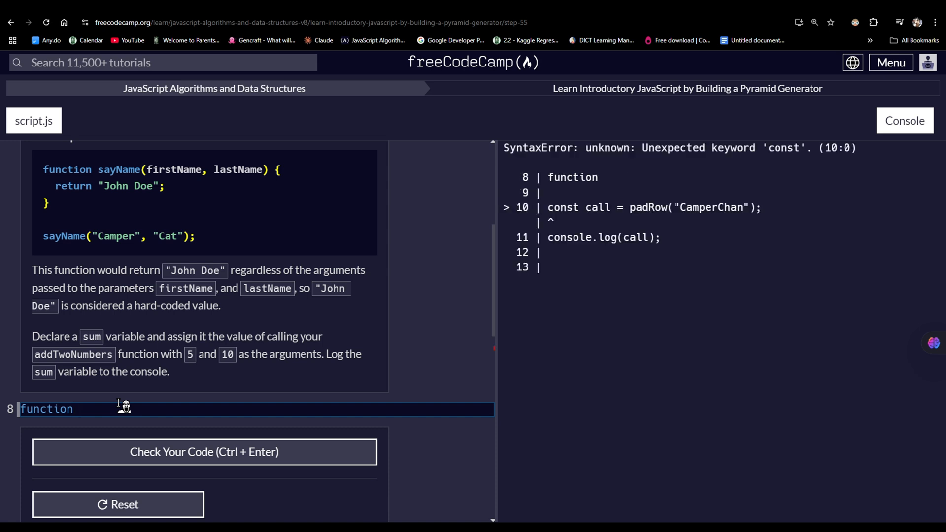
pyautogui.write('add')
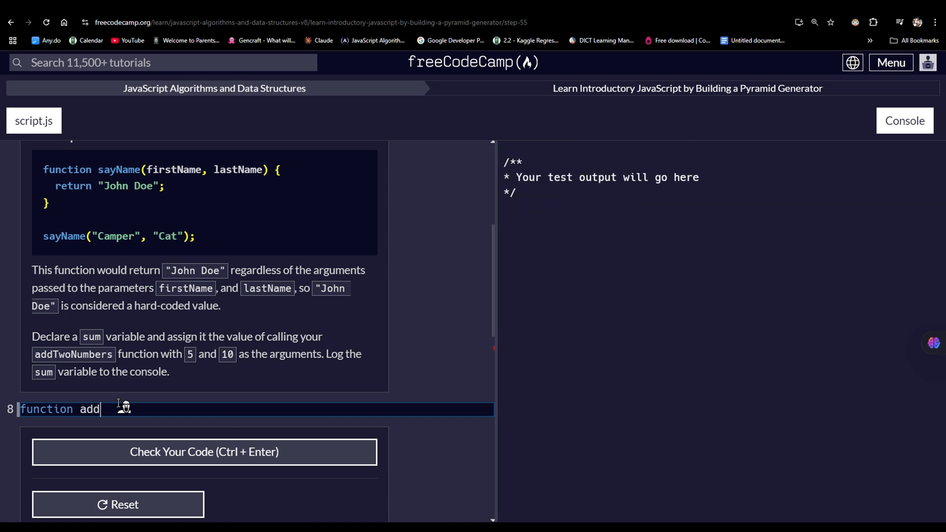
pyautogui.write('TwoBym')
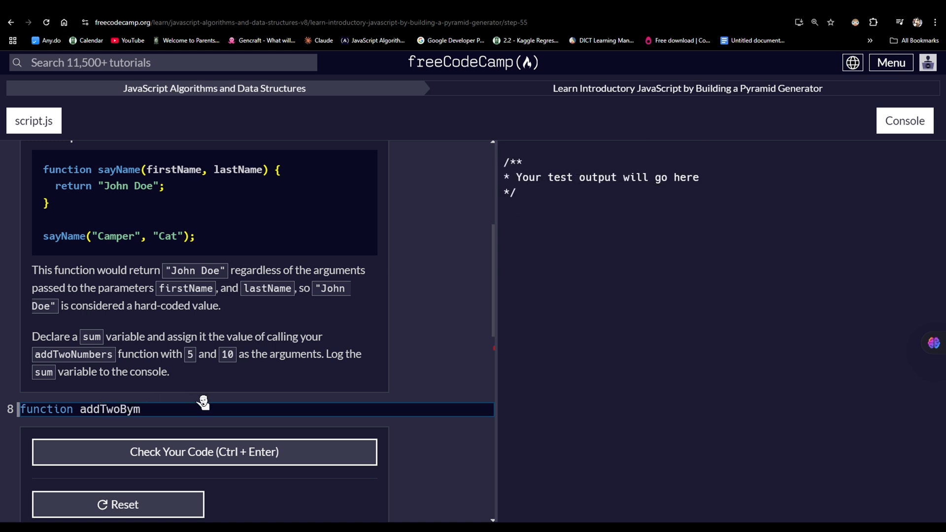
pyautogui.write('Number')
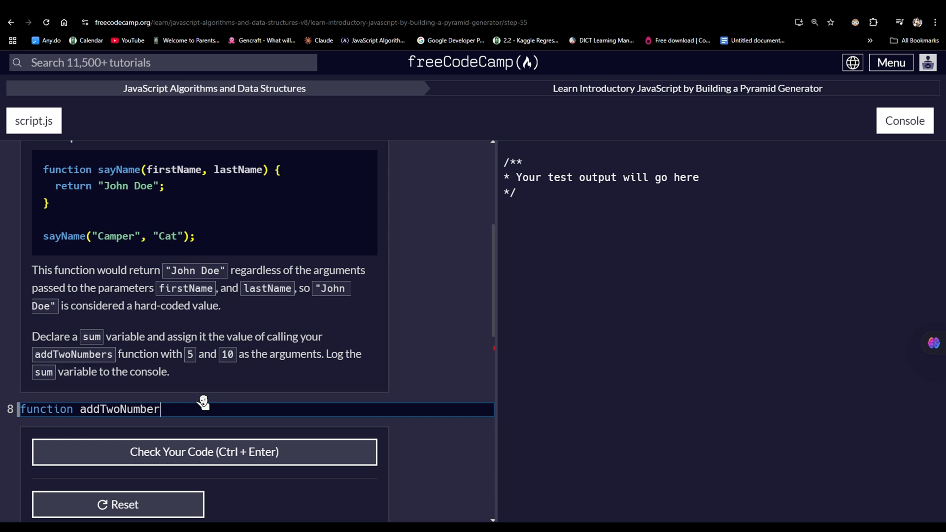
pyautogui.write('s(')
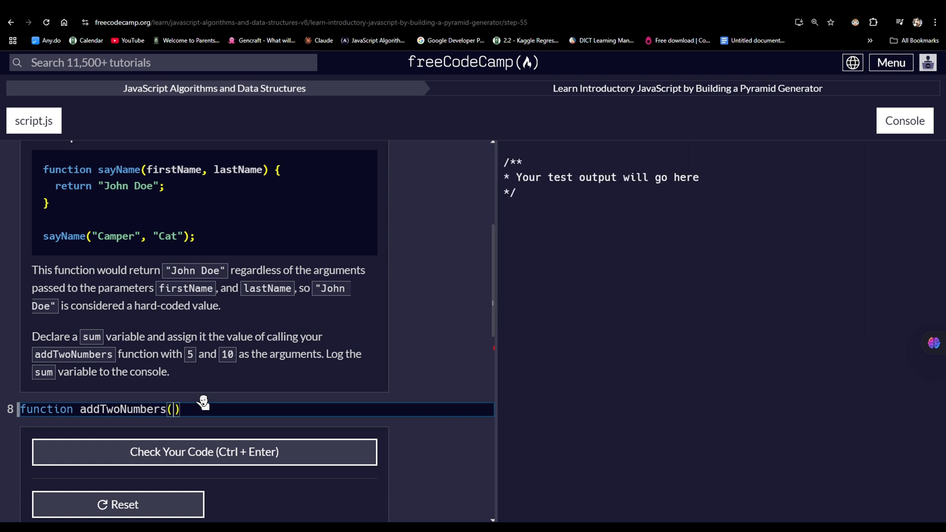
pyautogui.click(204, 451)
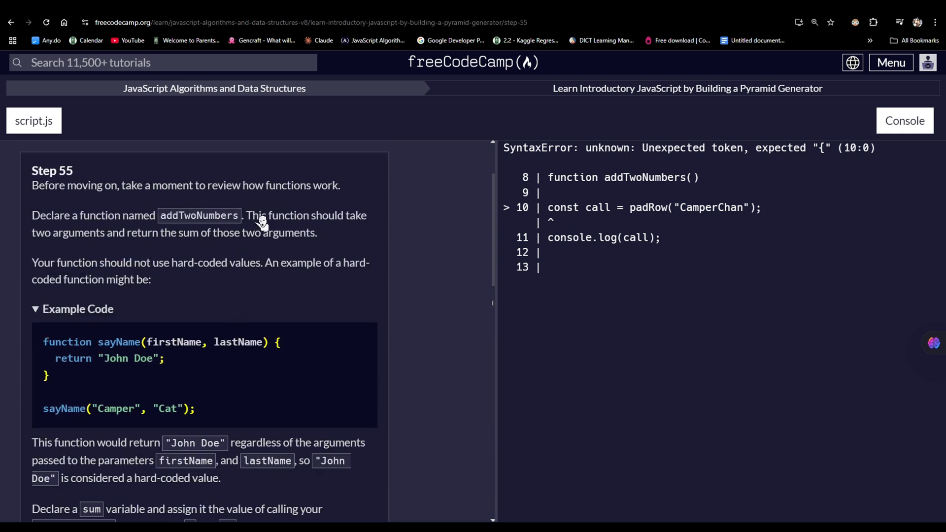
pyautogui.moveTo(362, 222)
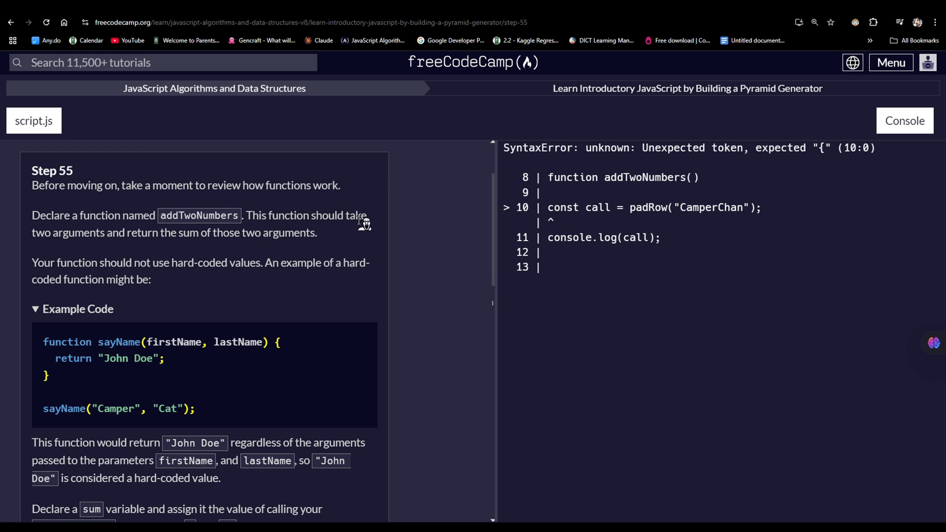
pyautogui.moveTo(358, 229)
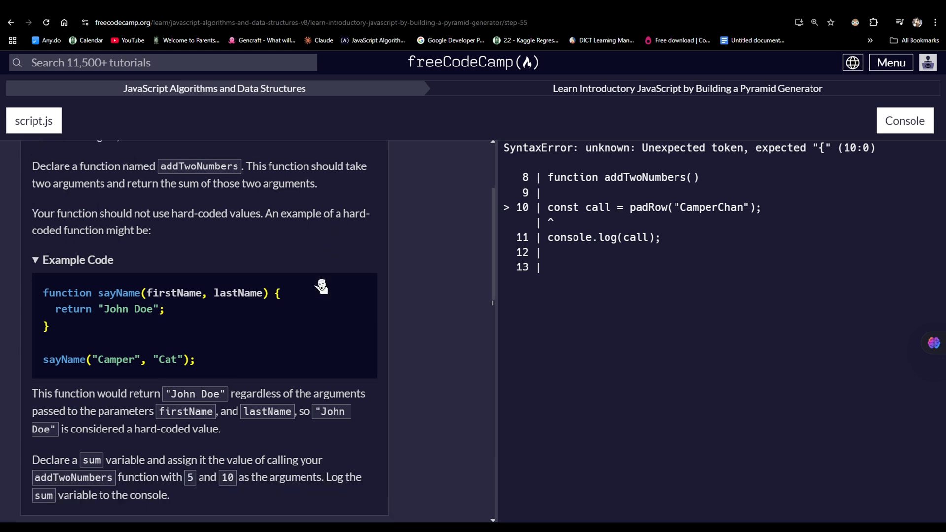
pyautogui.scroll(-3)
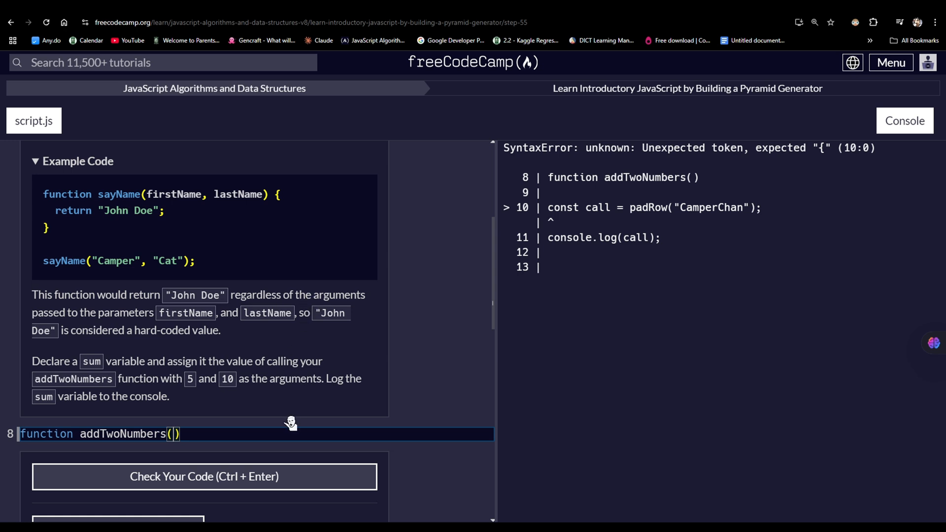
pyautogui.write('5')
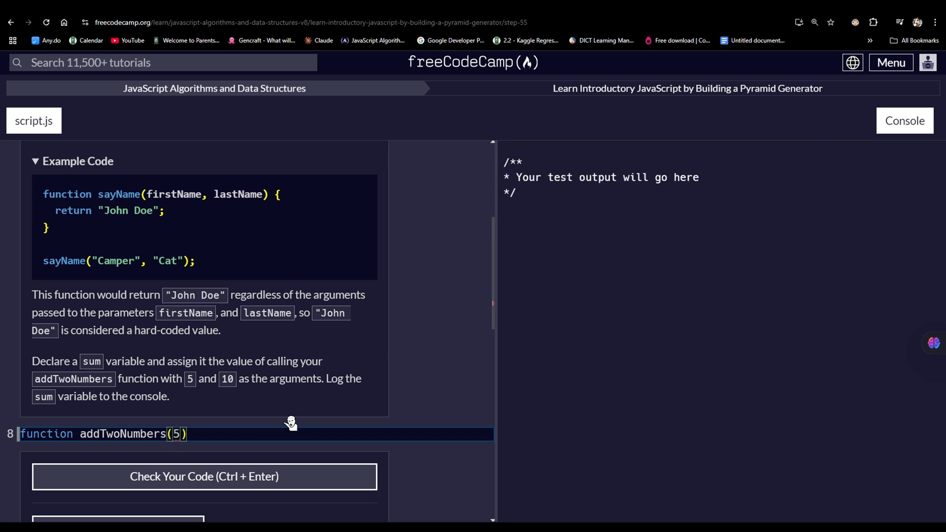
pyautogui.write(', 10')
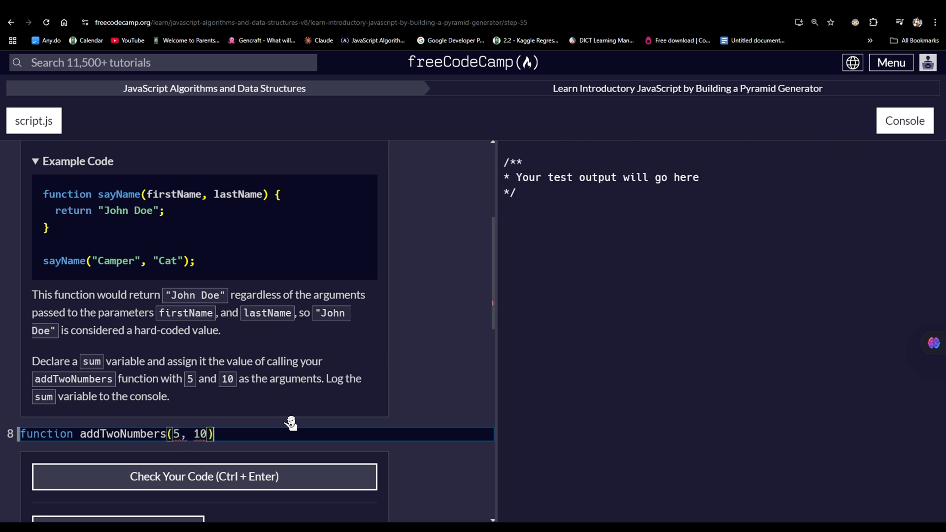
pyautogui.click(204, 476)
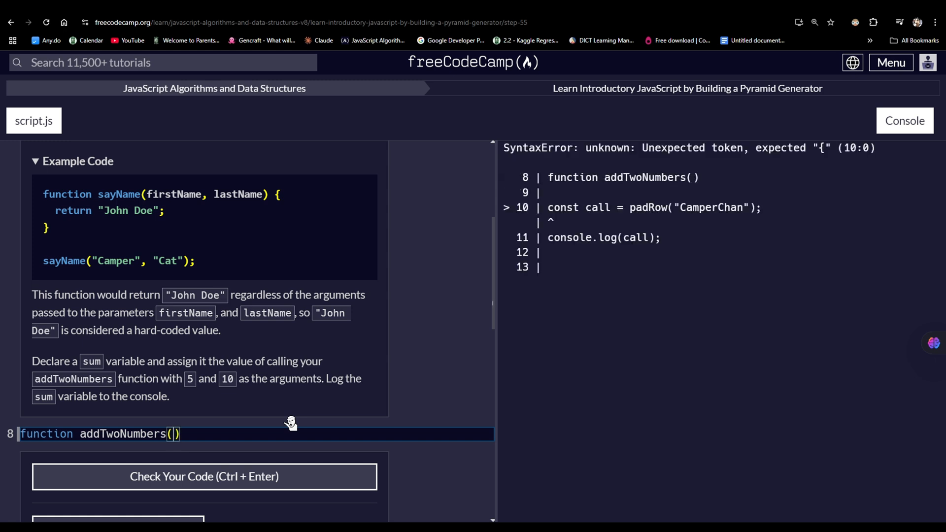
# Add parameters firstNumber, secondNumber, open the body with '{' and begin 'console.lo' on line 9.
pyautogui.write('firstNumber')
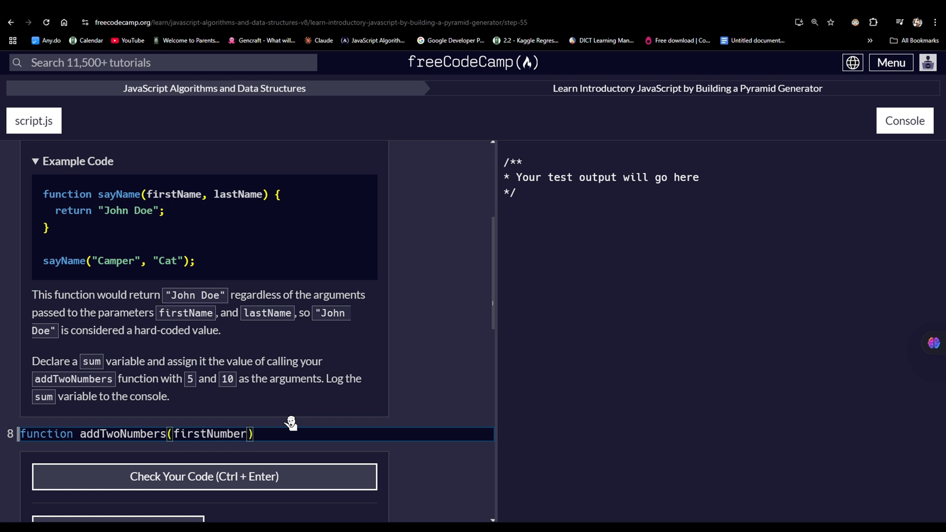
pyautogui.write(',')
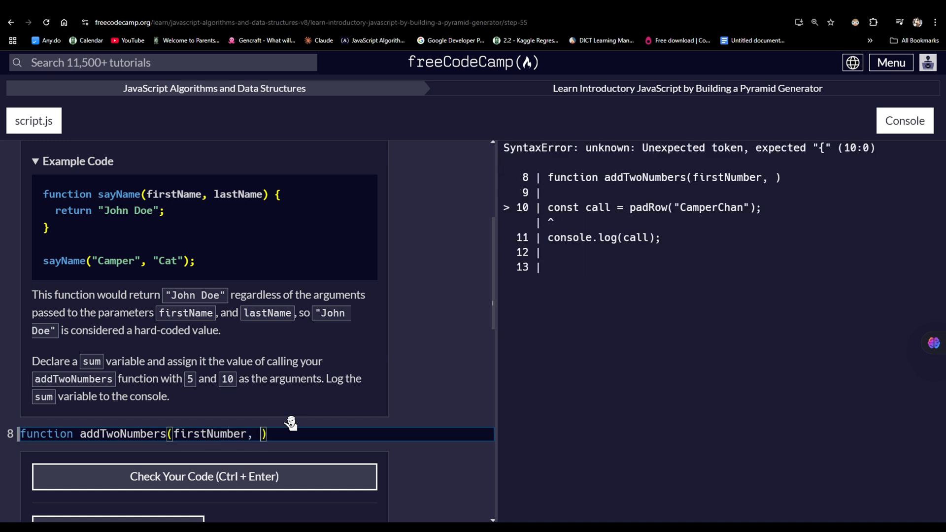
pyautogui.write('secondN')
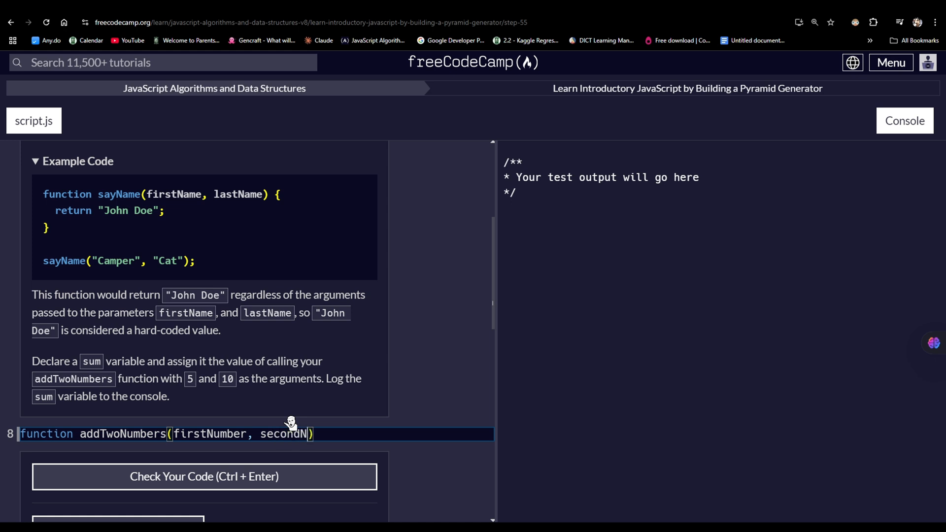
pyautogui.write('umber')
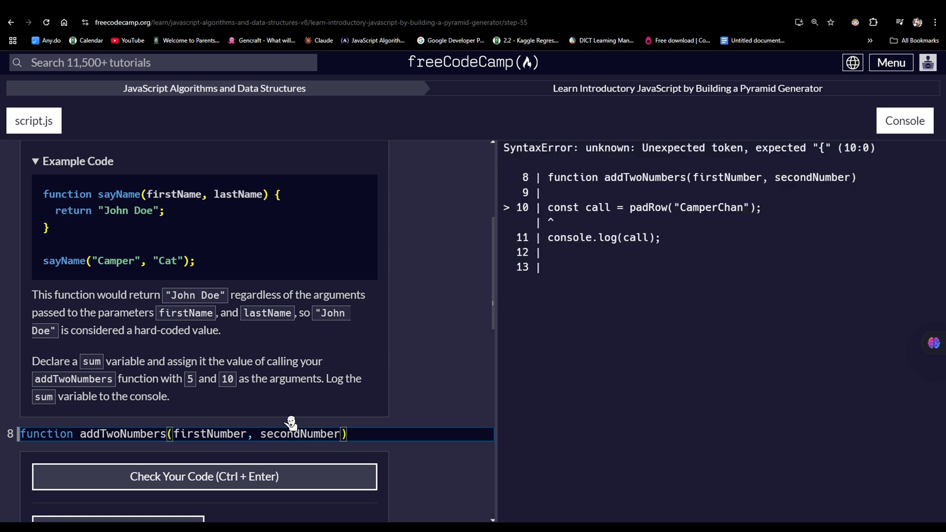
pyautogui.write('{')
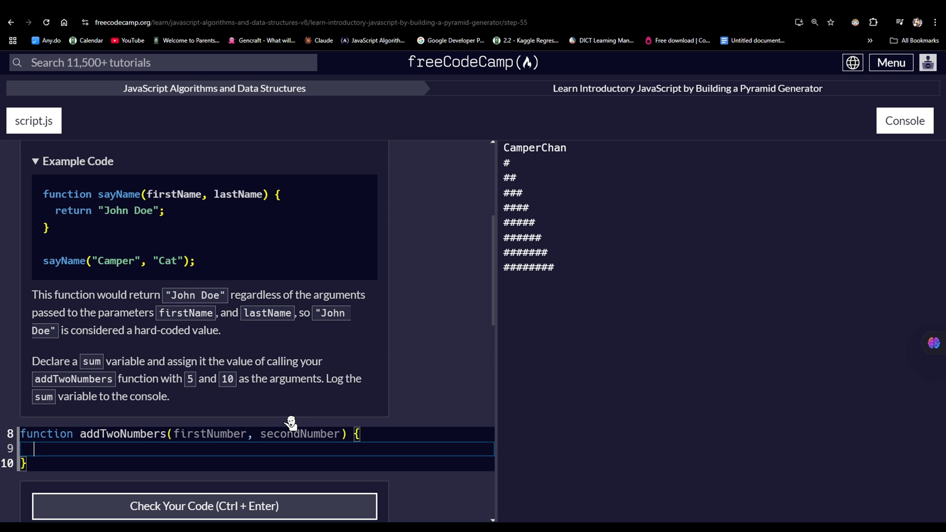
pyautogui.write('console.lo')
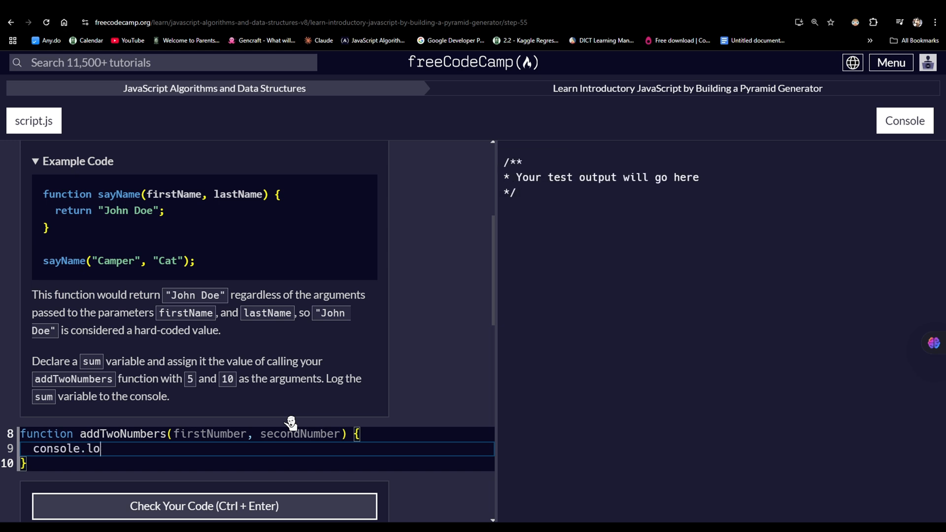
# Complete line 9 as 'console.log(firstNumber + secondNumber);'.
pyautogui.write('g()')
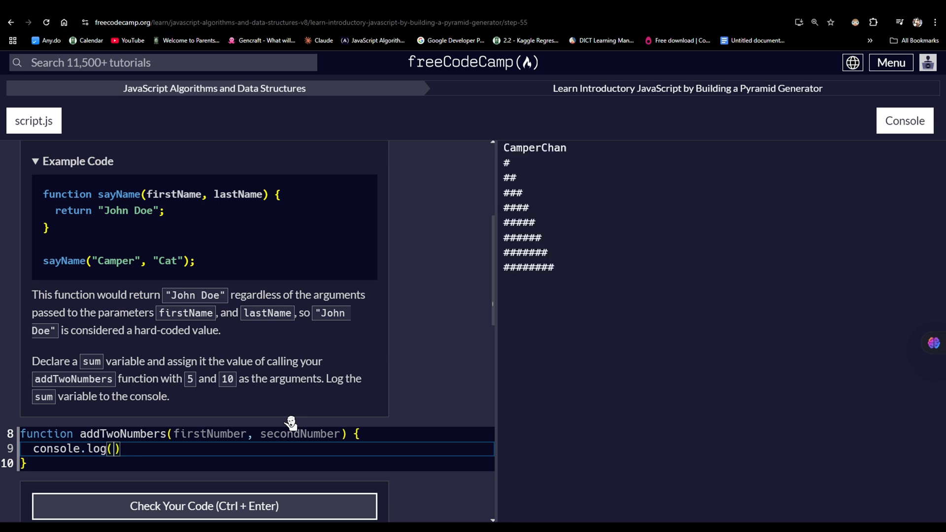
pyautogui.write('firstNumber')
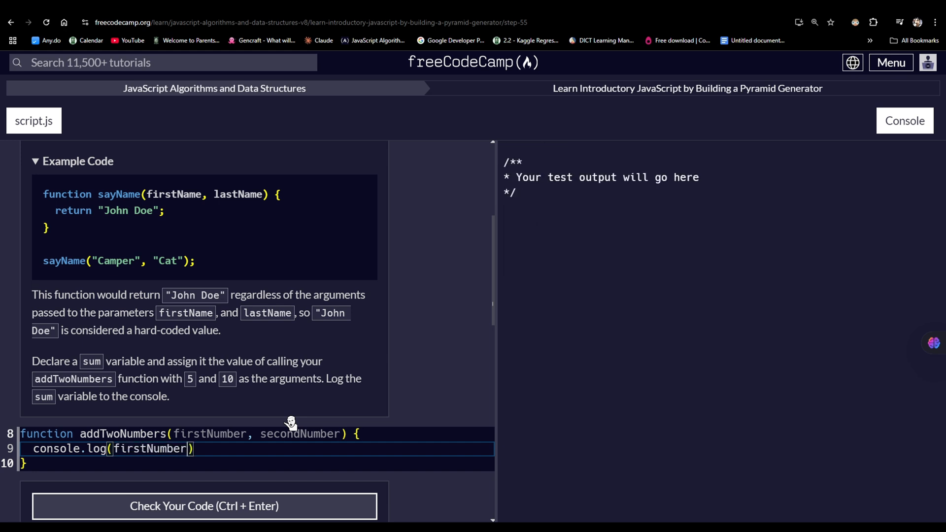
pyautogui.write('+')
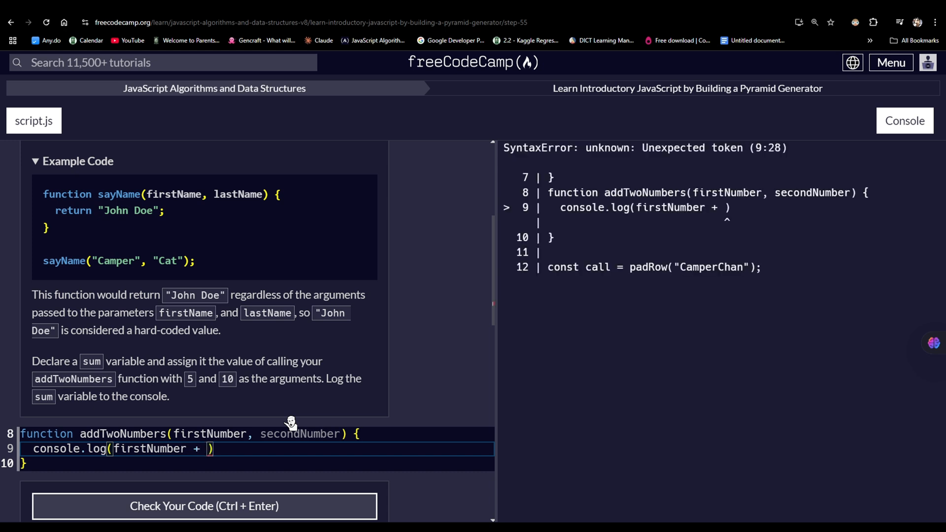
pyautogui.write('second')
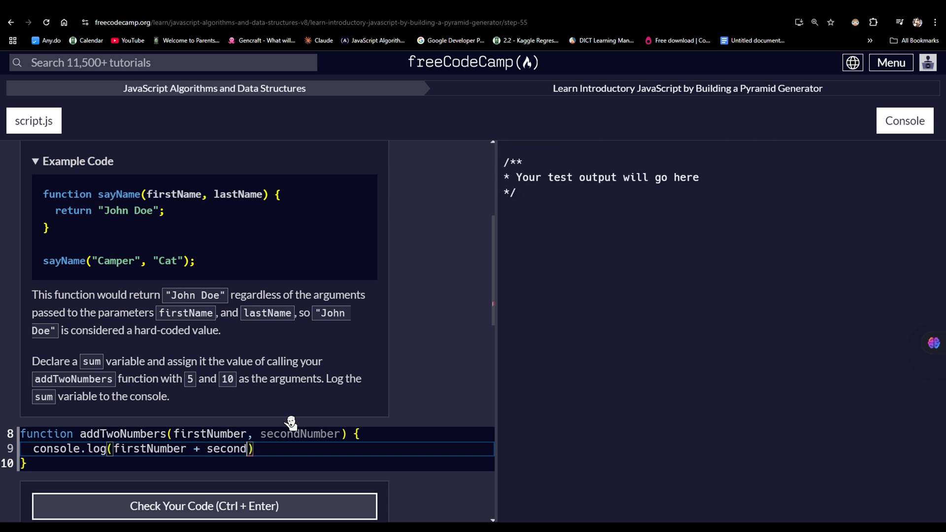
pyautogui.write('Number')
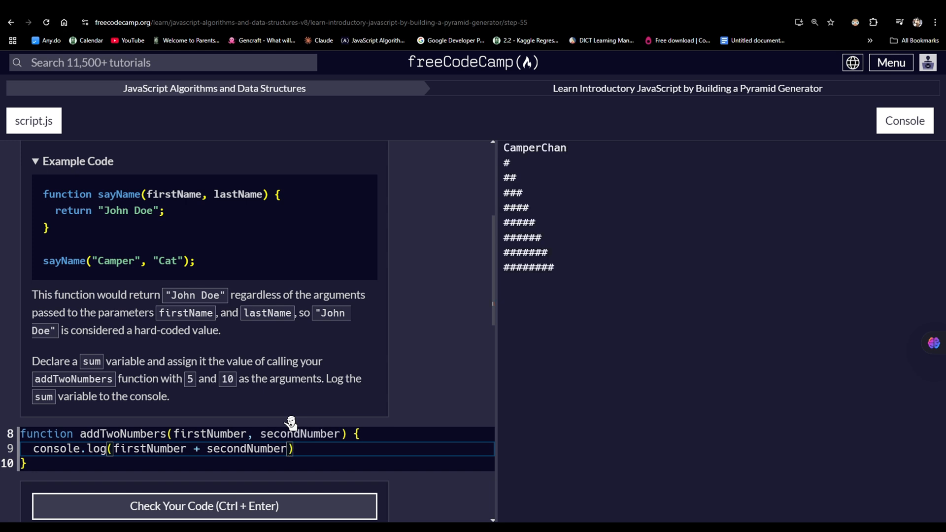
pyautogui.write(';')
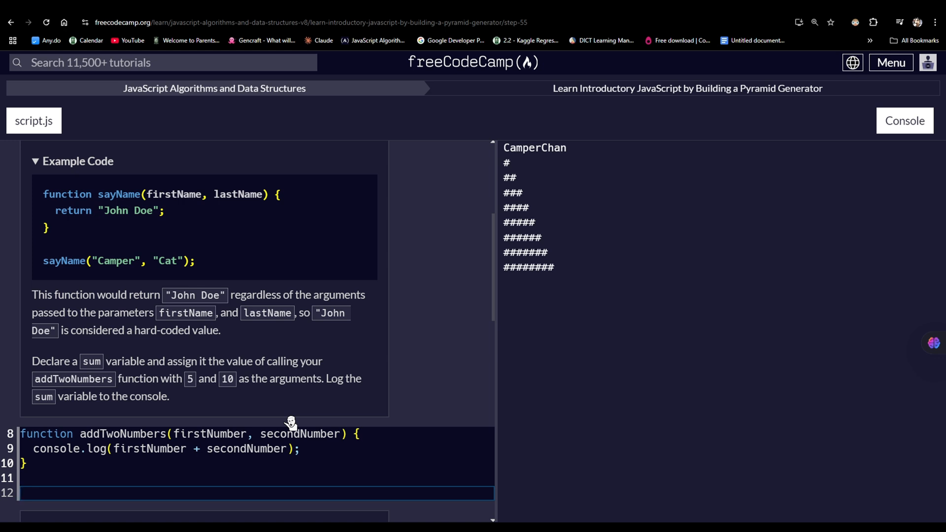
# Call addTwoNumbers(5, 10) on line 12 so the console prints 15.
pyautogui.write('add')
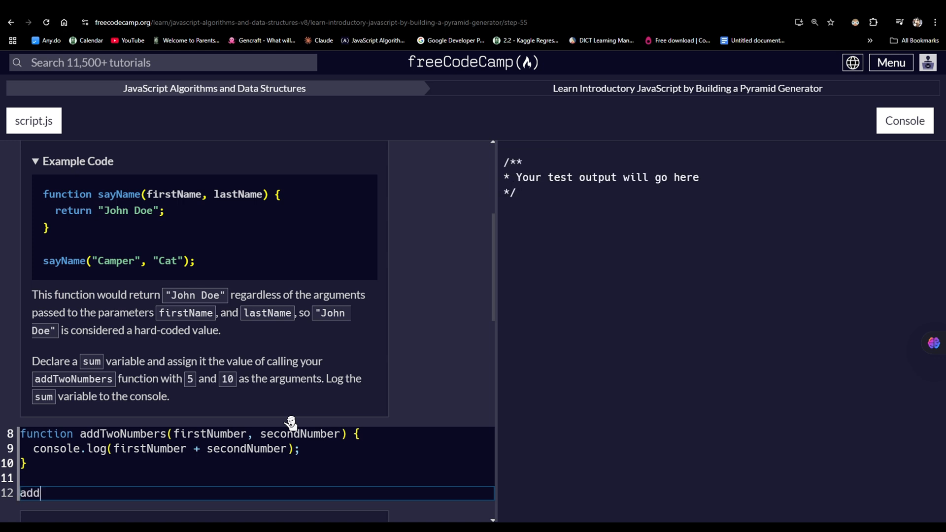
pyautogui.write('TwoNumne')
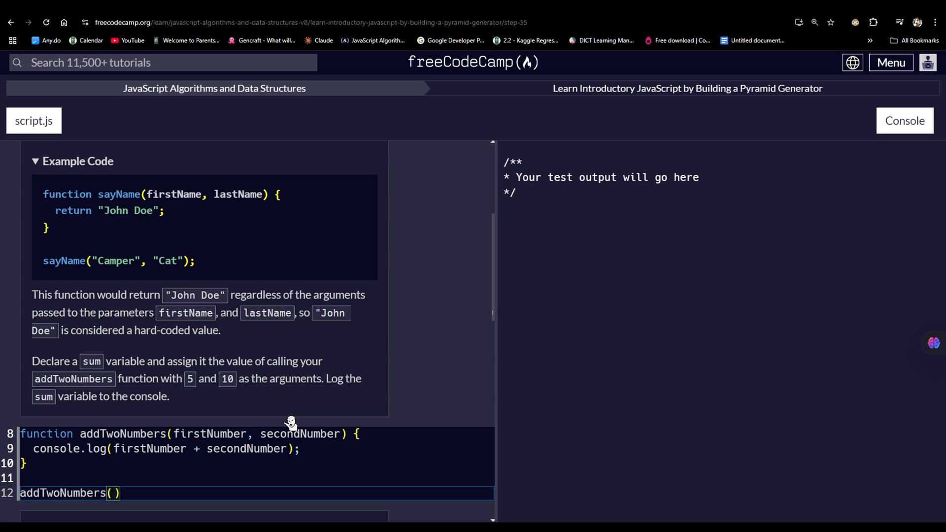
pyautogui.click(904, 121)
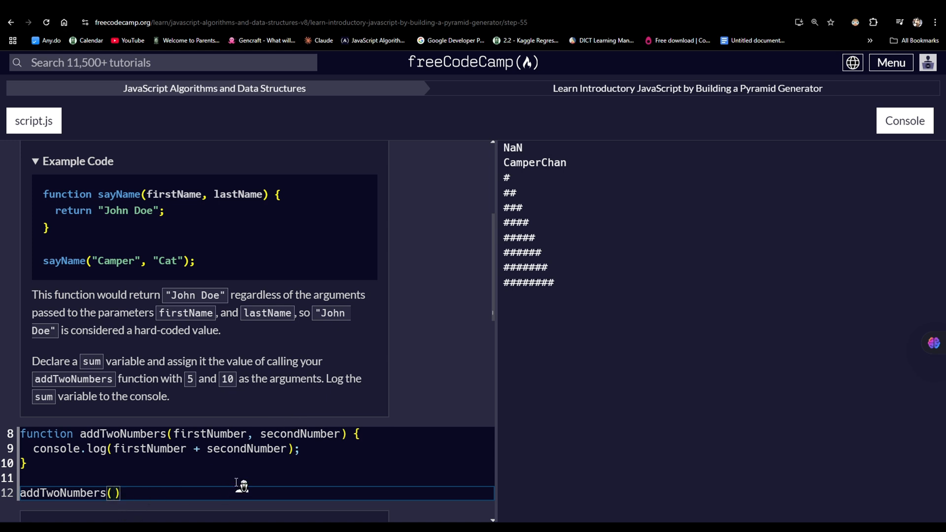
pyautogui.write('5,')
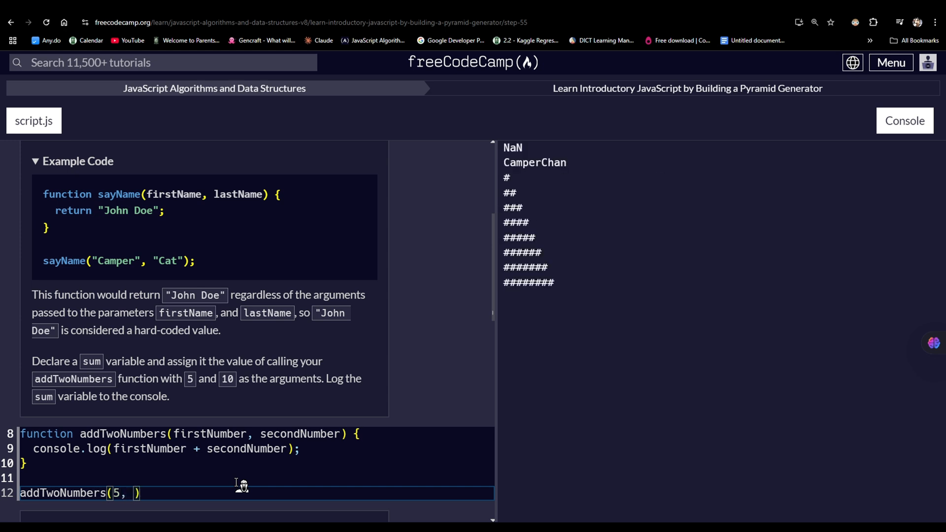
pyautogui.write('10')
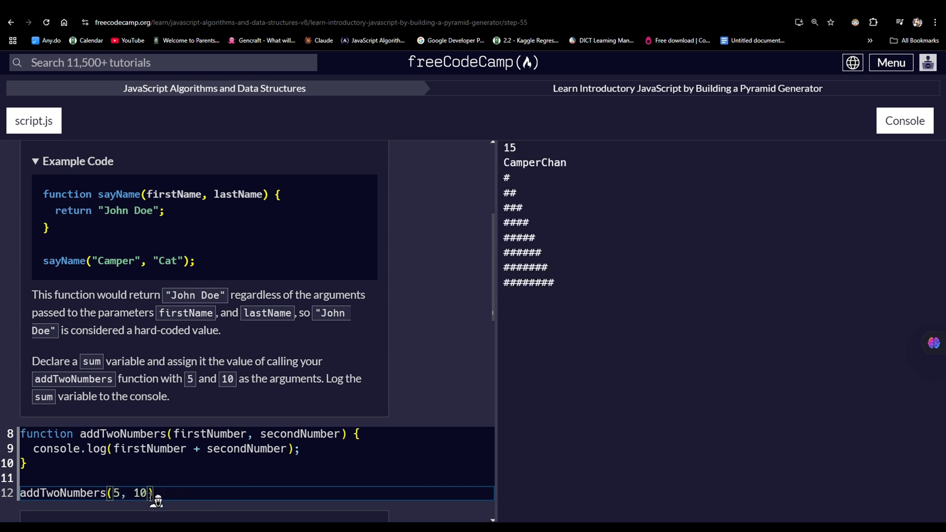
pyautogui.moveTo(445, 421)
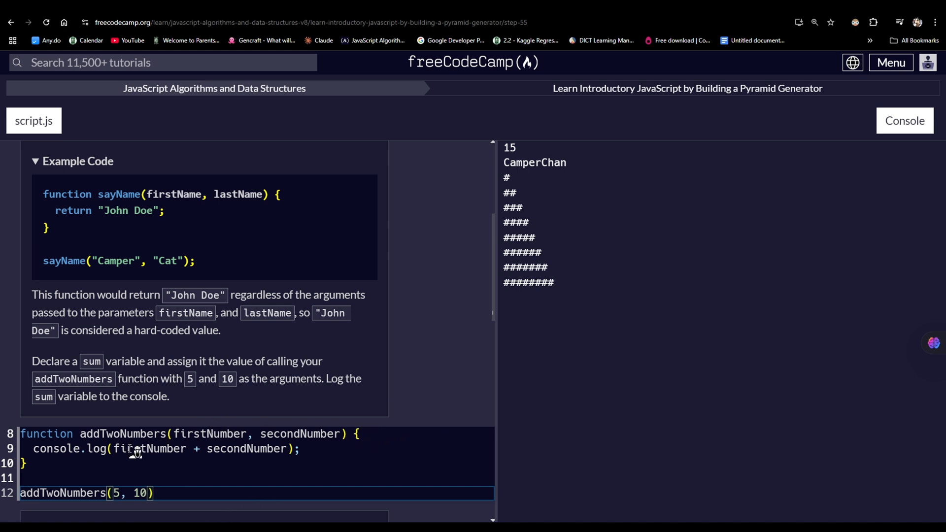
pyautogui.moveTo(184, 440)
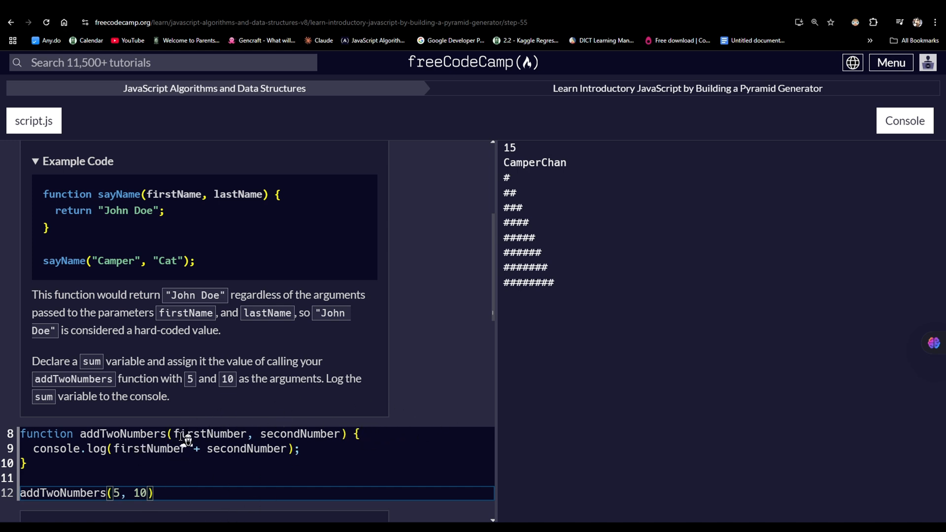
pyautogui.moveTo(902, 139)
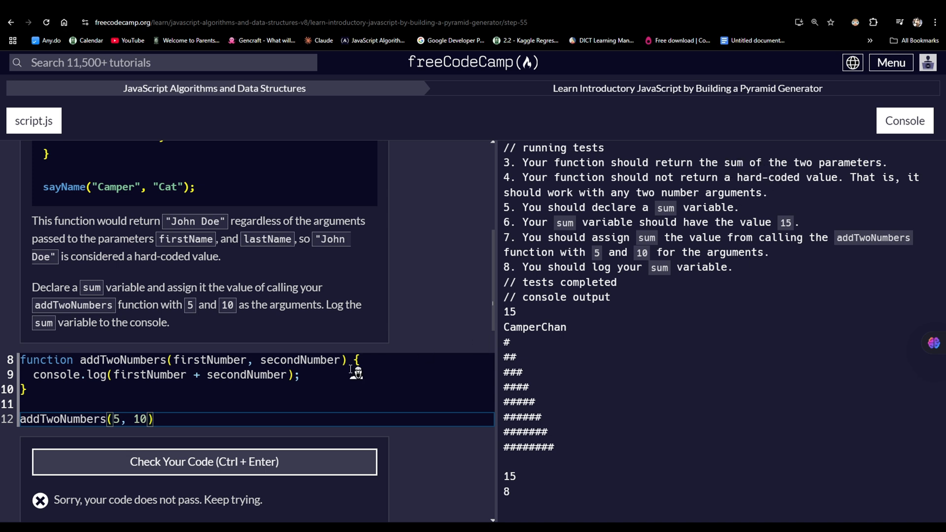
pyautogui.moveTo(203, 400)
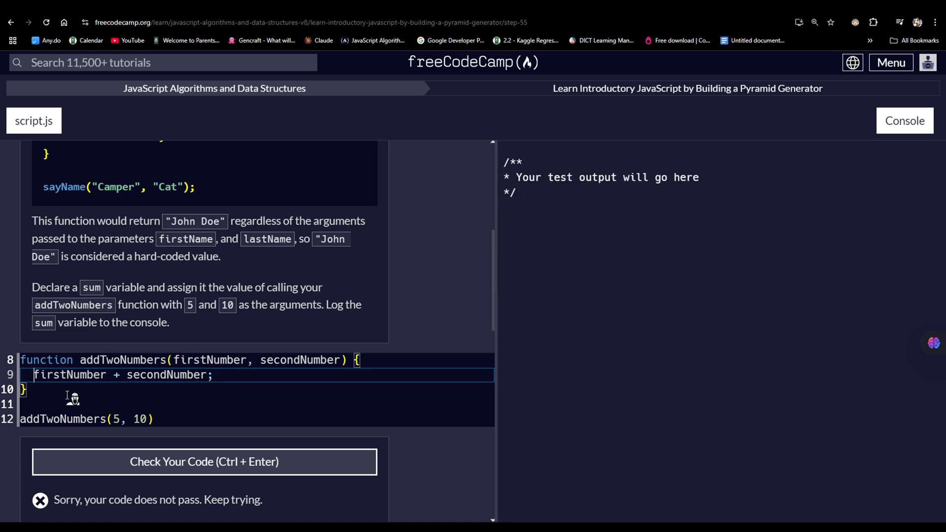
# Make line 9 'return firstNumber + secondNumber' and recheck the code against the tests.
pyautogui.write('return')
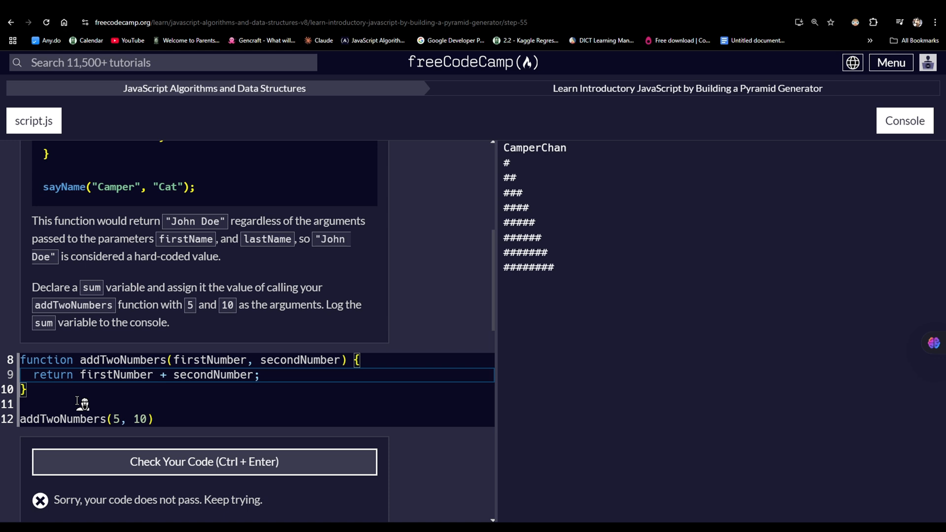
pyautogui.click(203, 461)
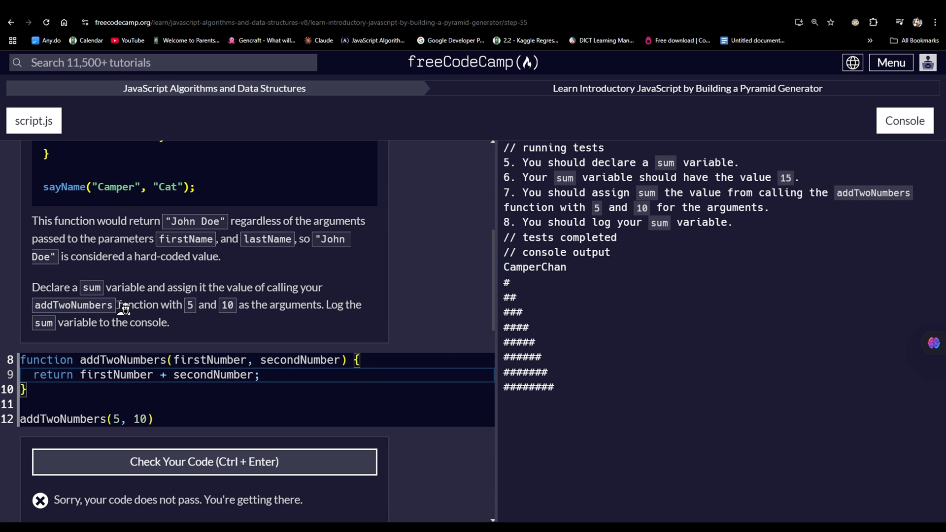
pyautogui.moveTo(296, 397)
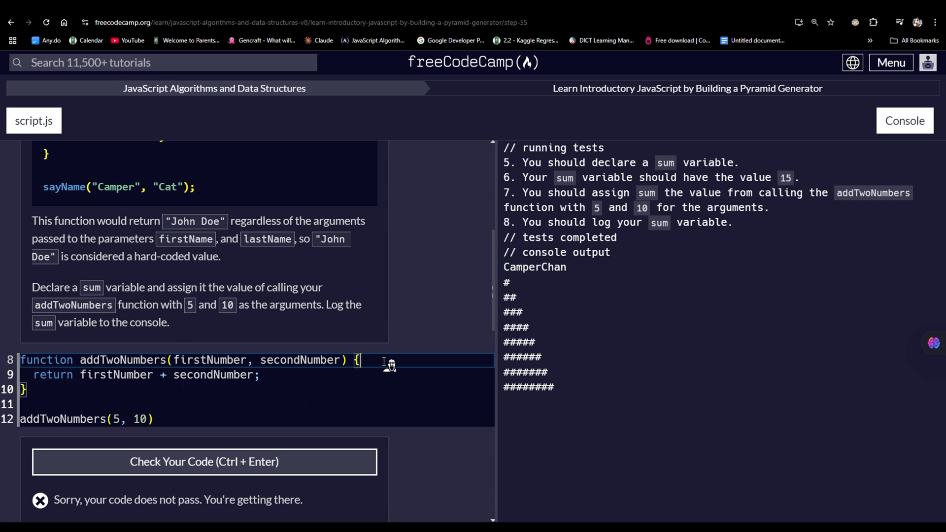
pyautogui.moveTo(69, 378)
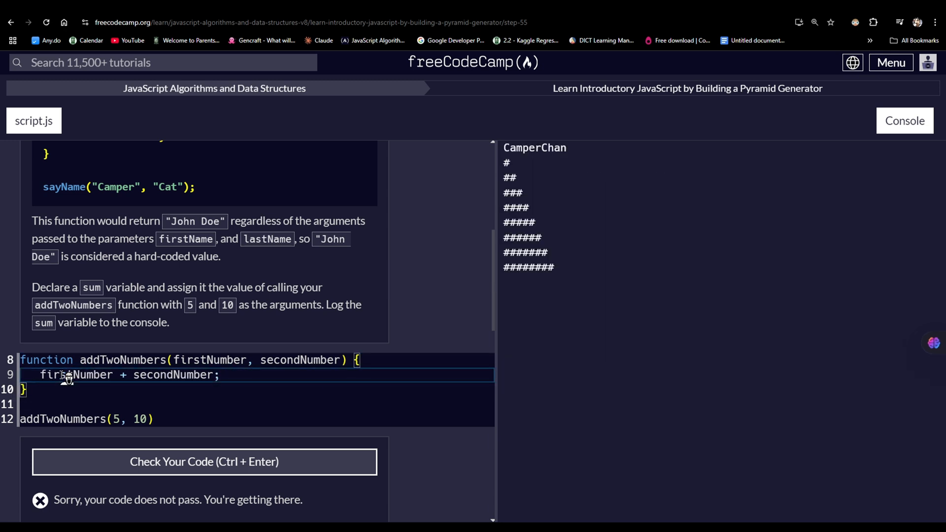
# Delete the sum expression on line 9, then experimentally type 'const sum' there.
pyautogui.doubleClick(76, 375)
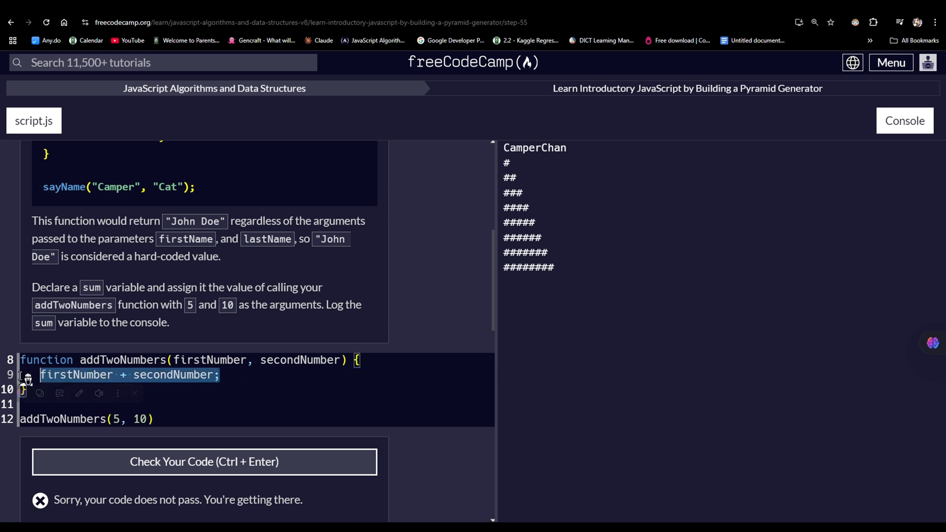
pyautogui.press('Delete')
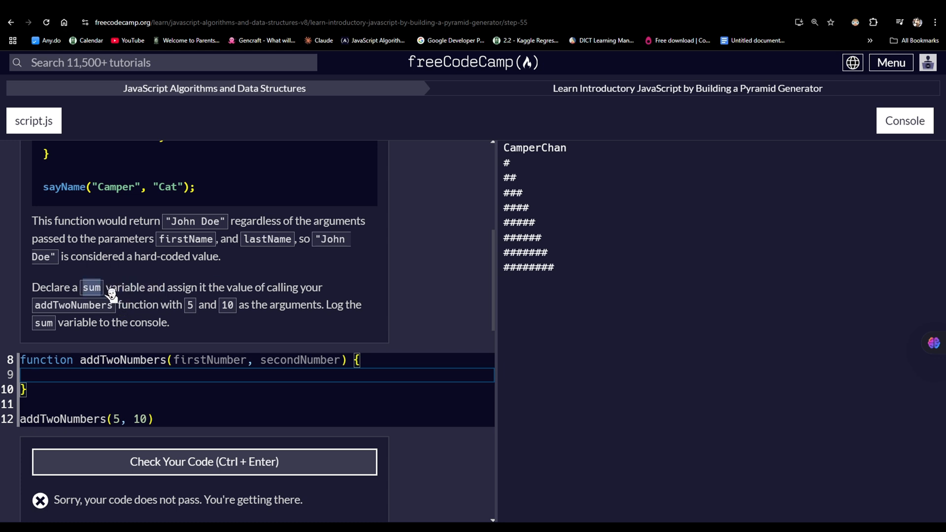
pyautogui.moveTo(142, 292)
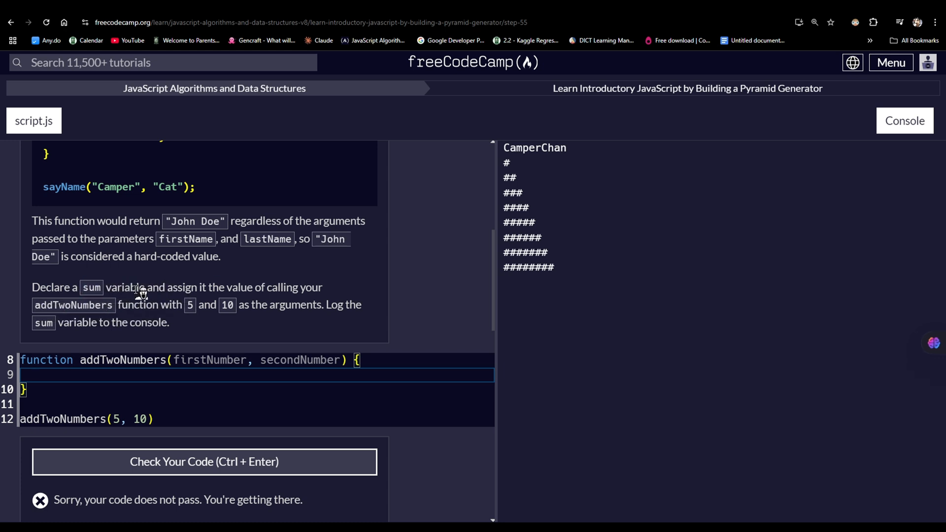
pyautogui.moveTo(162, 295)
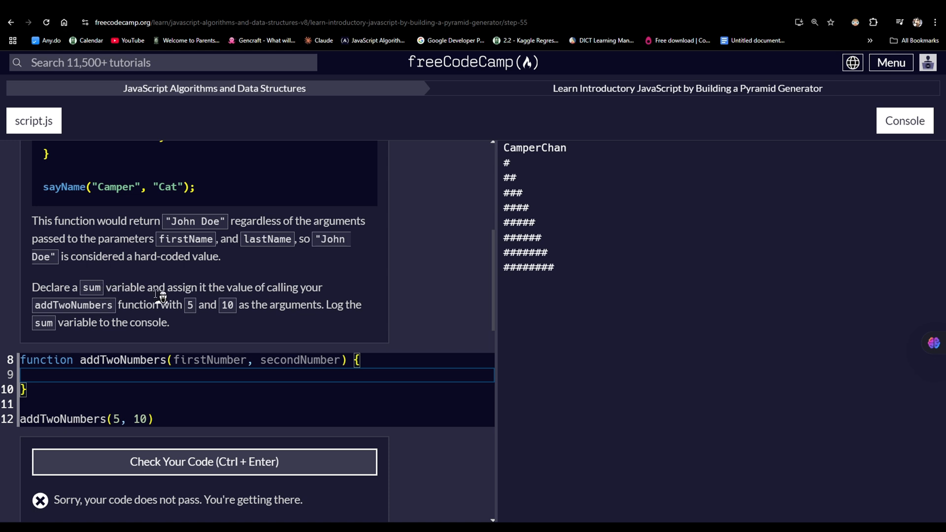
pyautogui.moveTo(172, 295)
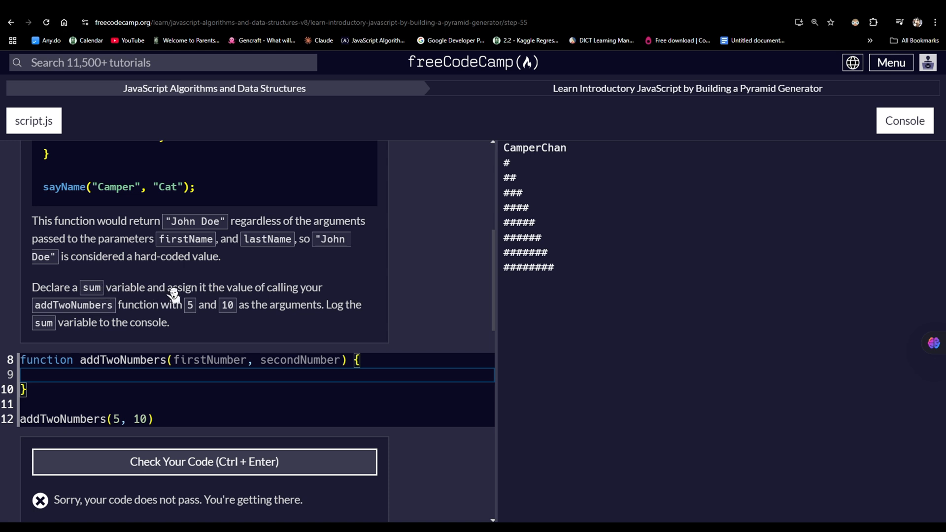
pyautogui.moveTo(227, 304)
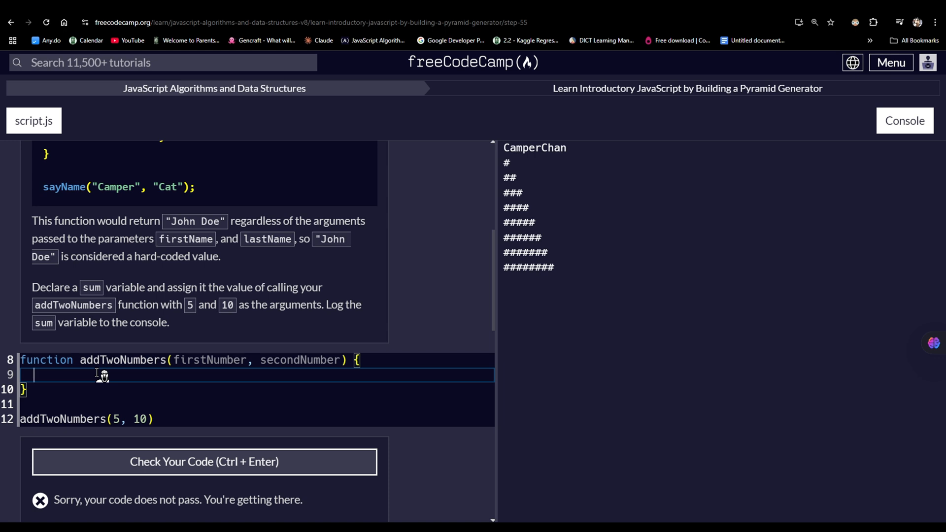
pyautogui.write('const')
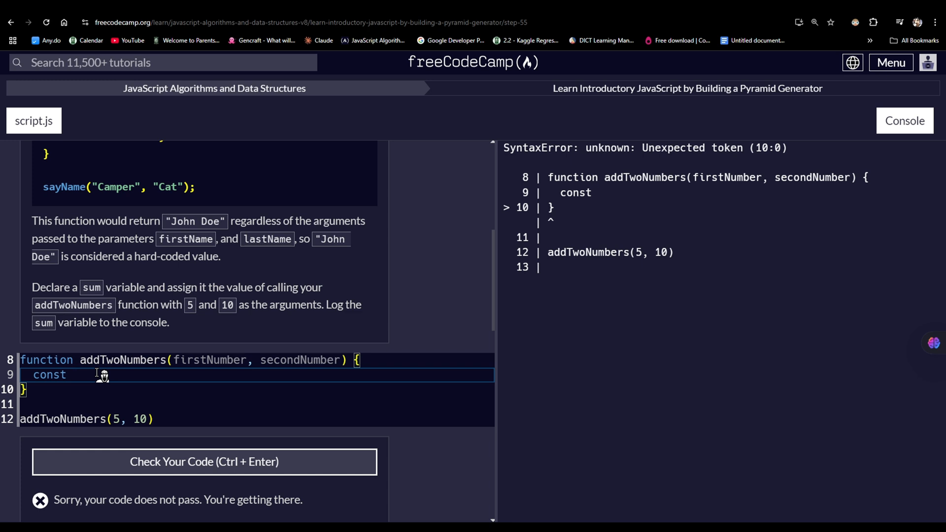
pyautogui.write('sum')
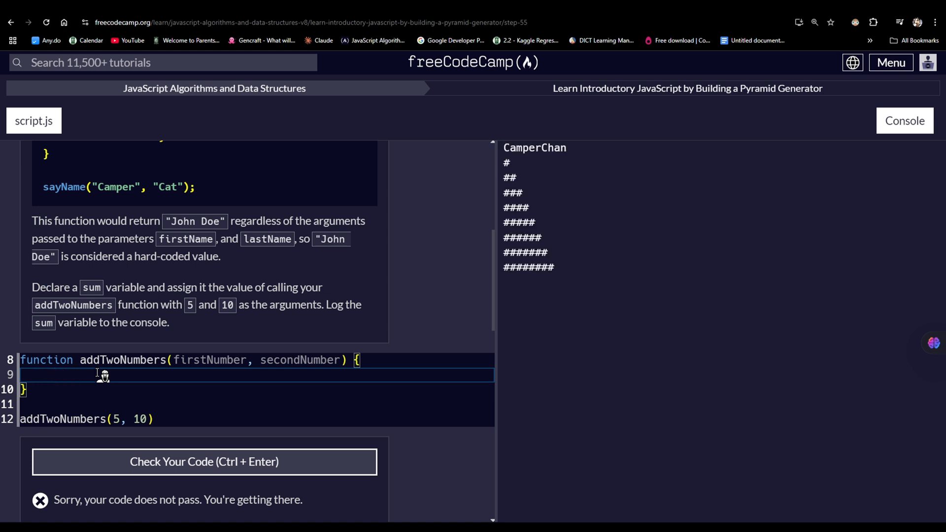
# Clear the stray text on line 9 and make line 12 'const sum = addTwoNumbers(5, 10)'.
pyautogui.write('const s')
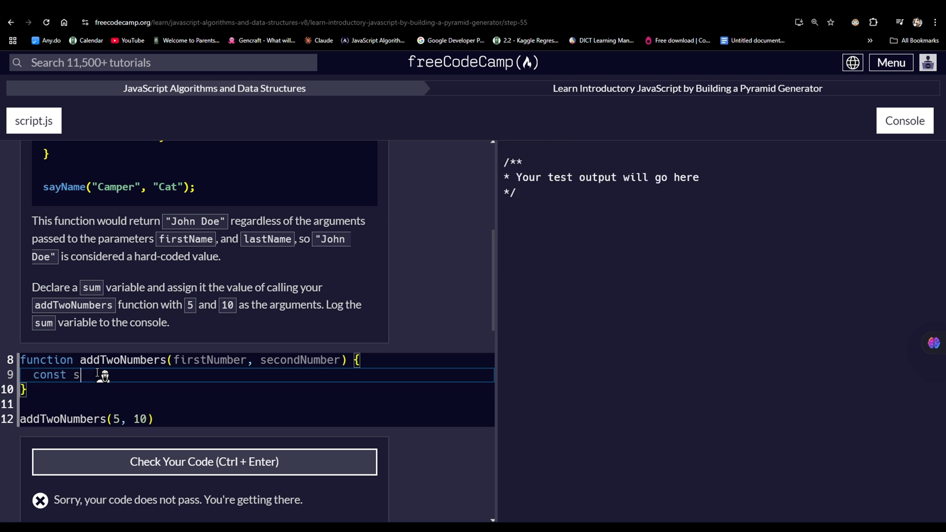
pyautogui.press('Backspace')
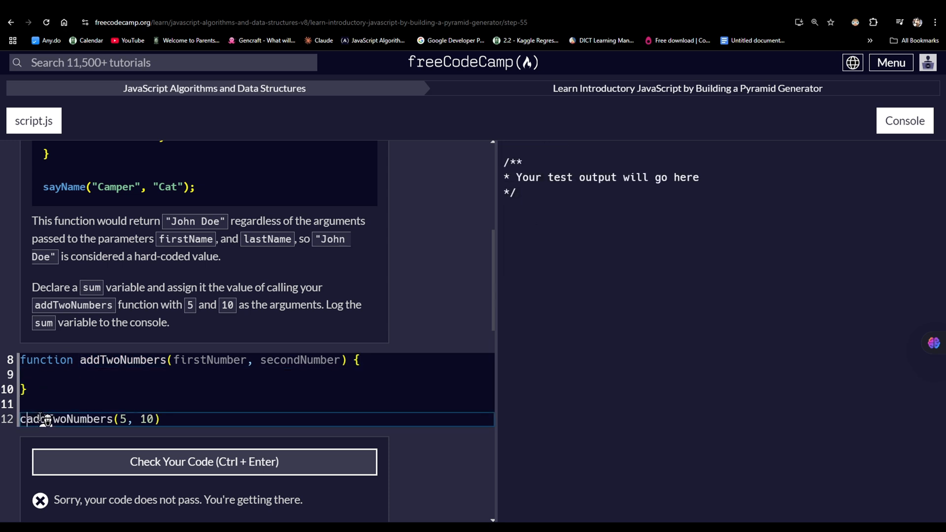
pyautogui.write('const sum =')
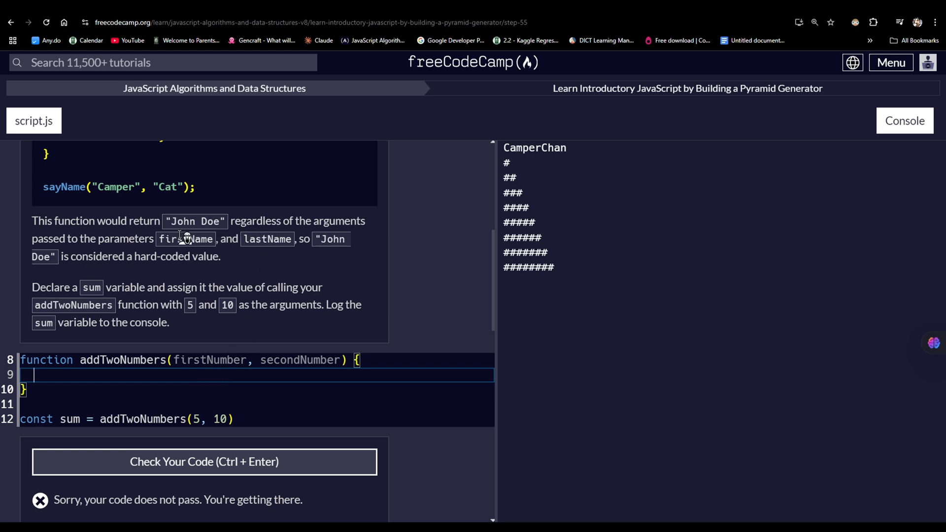
# Write 'return firstNumber + secondNumber' on line 9 and start 'console.log' on line 14.
pyautogui.write('return')
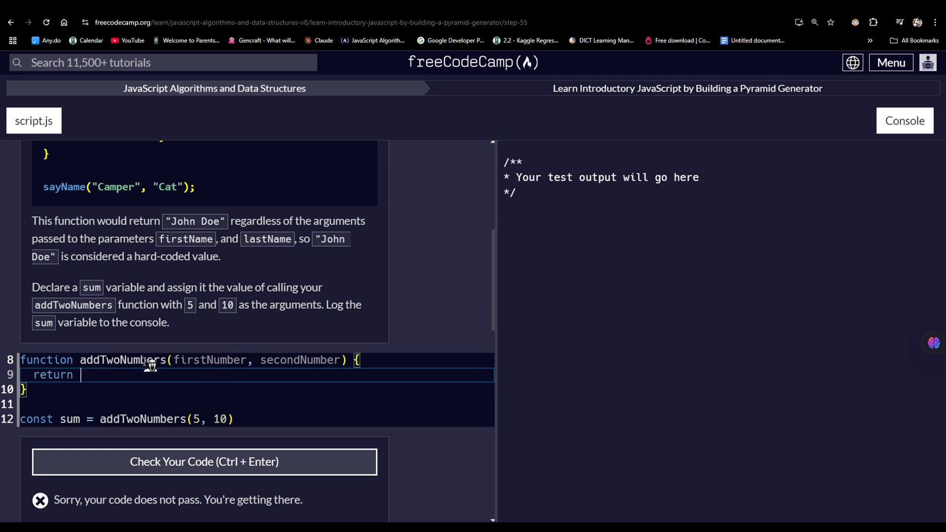
pyautogui.write('firstNu')
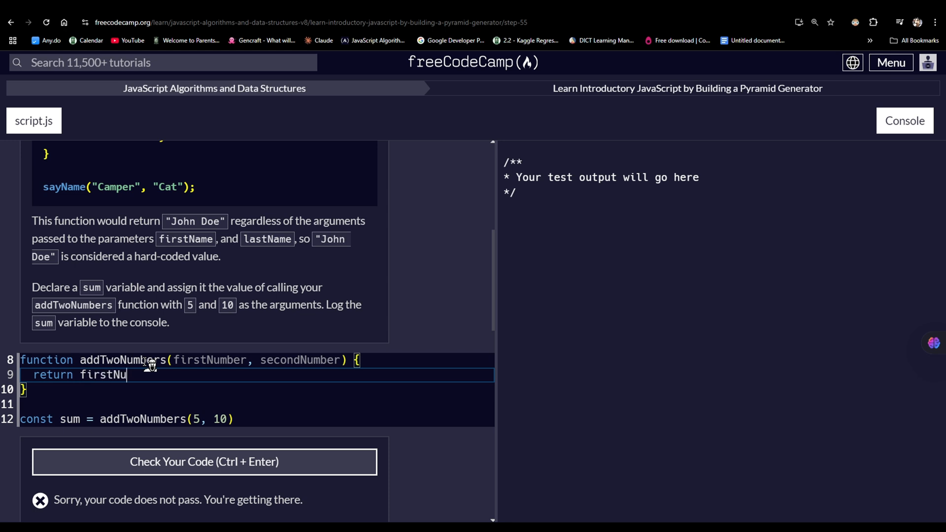
pyautogui.write('mber + secondNumber')
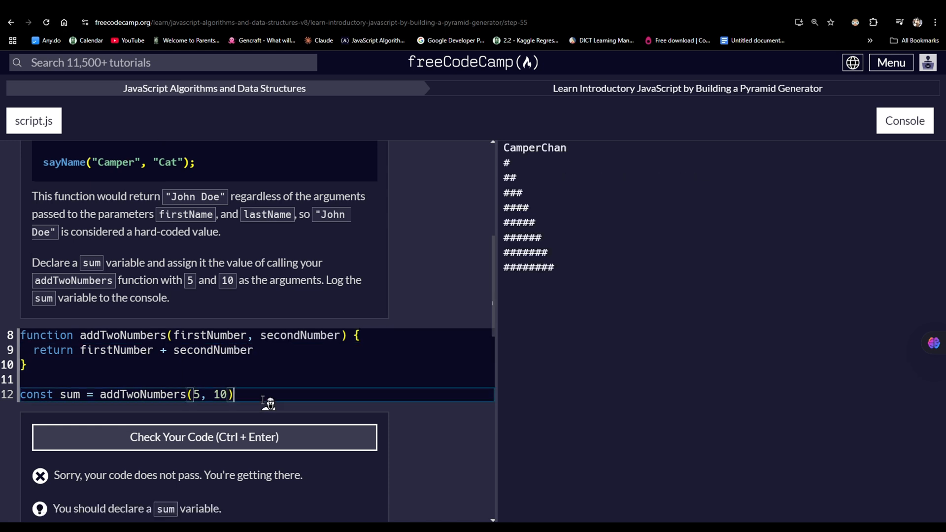
pyautogui.click(204, 436)
pyautogui.write('console.o')
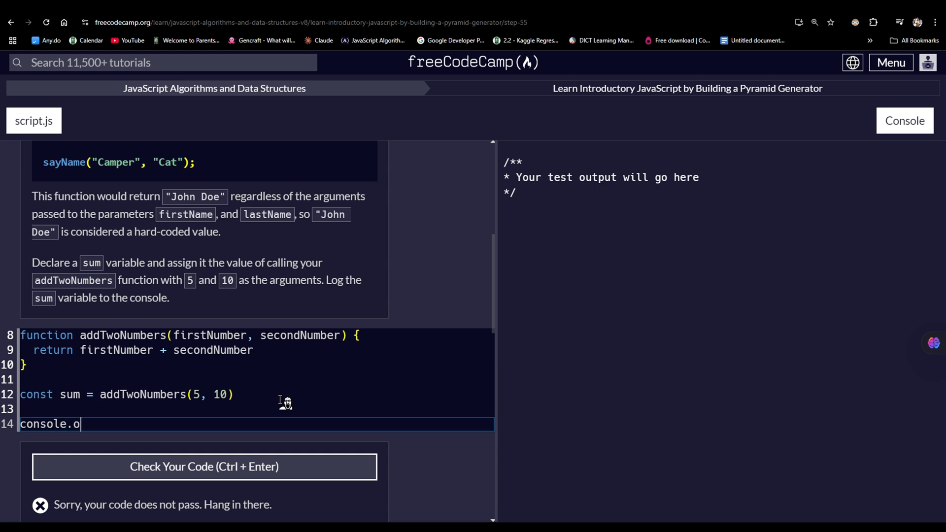
pyautogui.write('log')
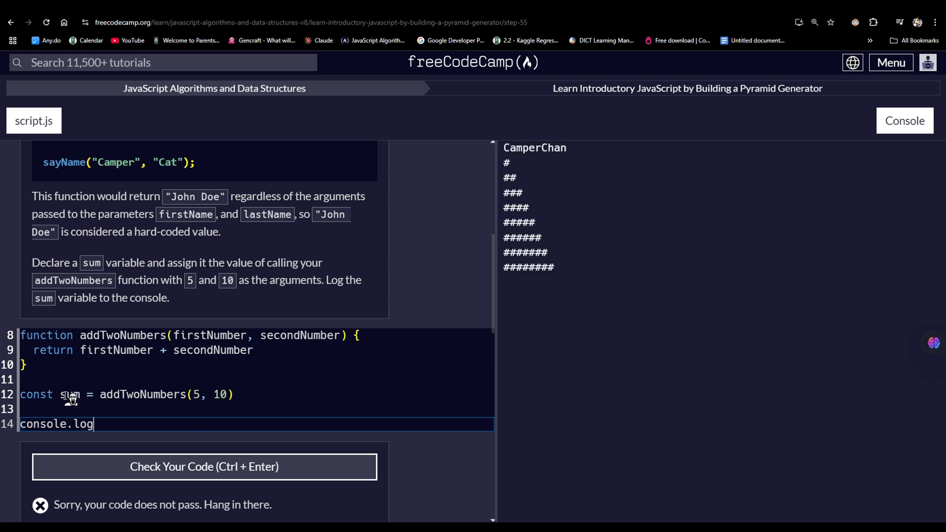